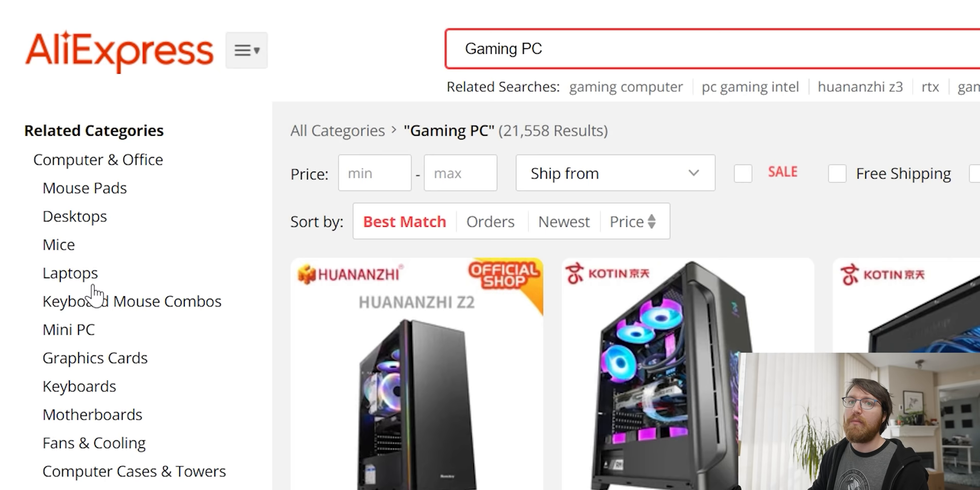
Step: Open the KOTIN GD1 i9 10900K RTX3090 listing priced US $4,421.00 - 6,400.00 from the results
scroll("down", 3)
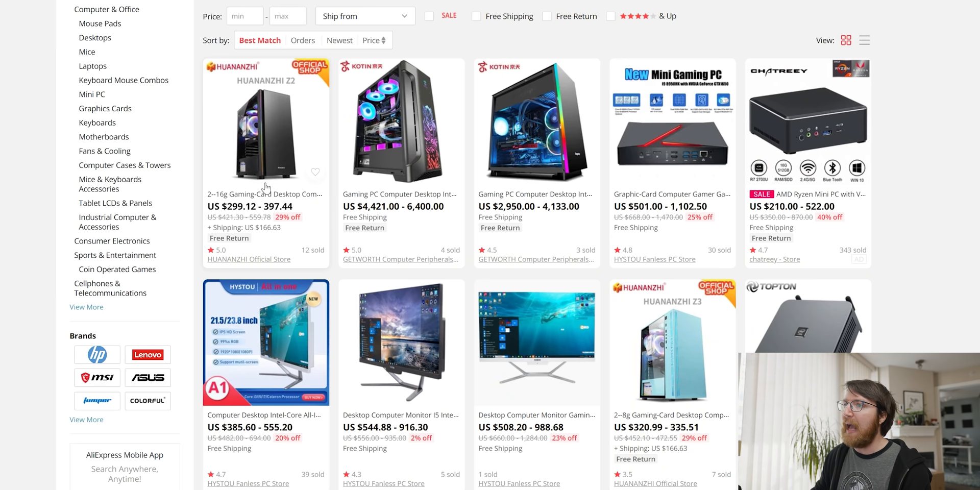
mouse_move(412, 228)
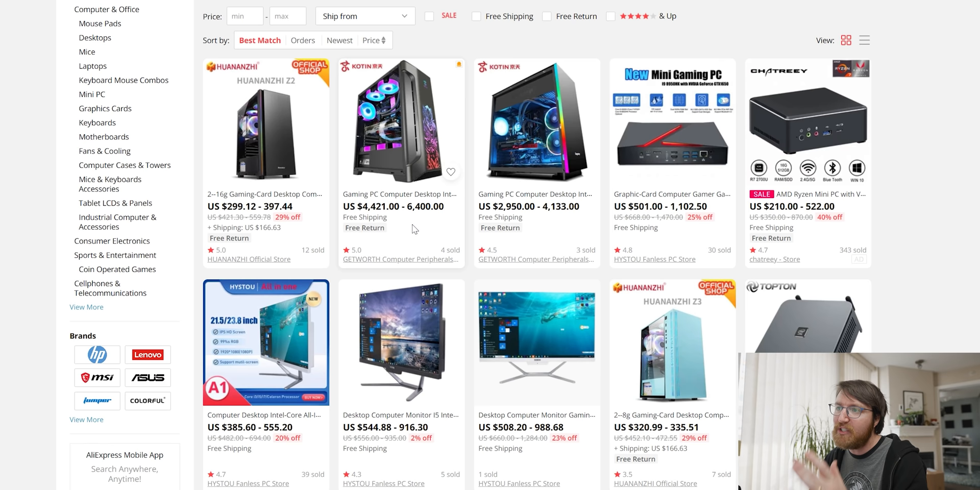
left_click(400, 121)
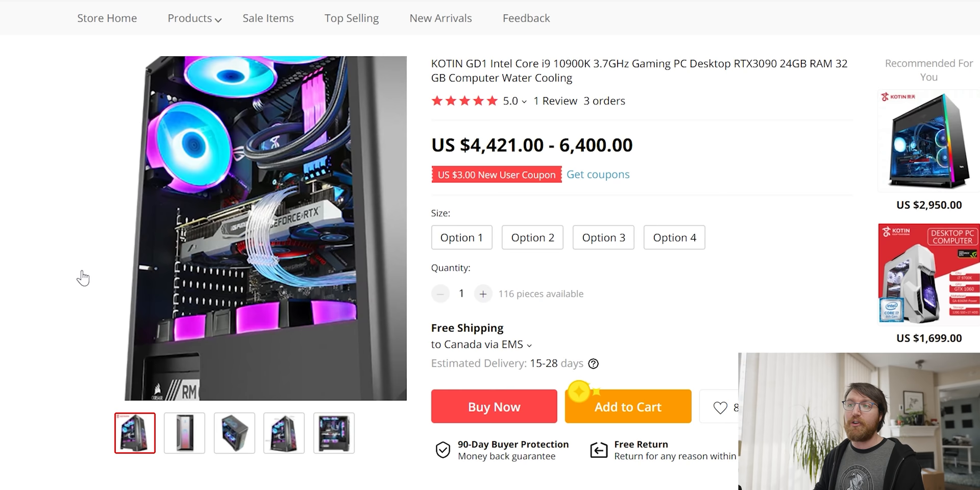
Step: Check the Option 1 size price, then settle on Option 3 at US $5,600.00 with 10 left
left_click(184, 433)
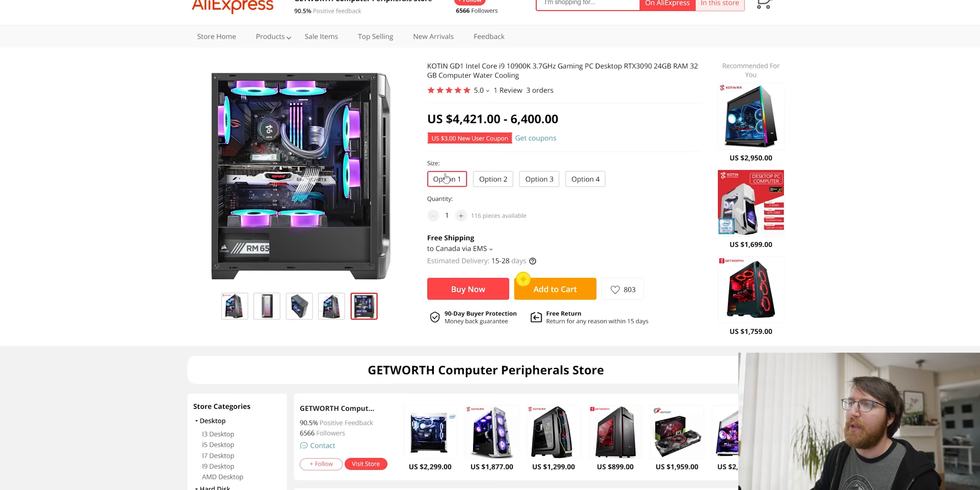
left_click(446, 179)
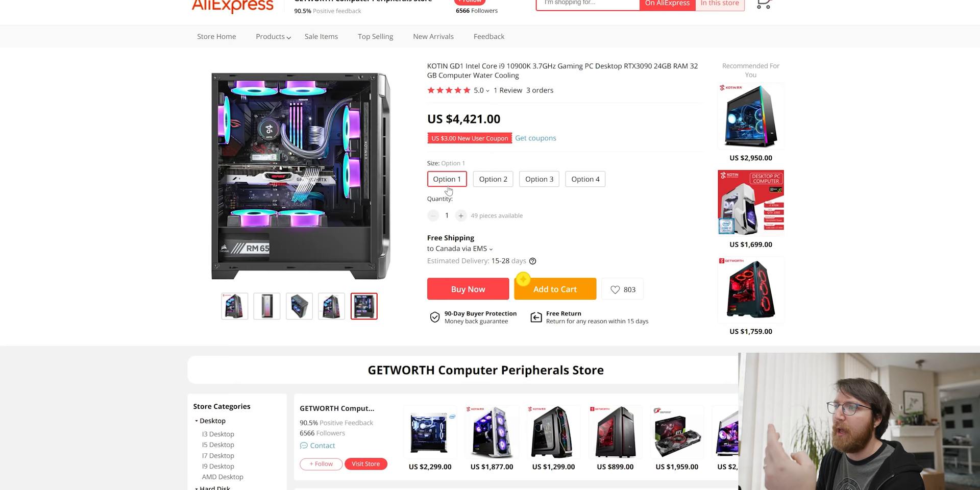
scroll("down", 3)
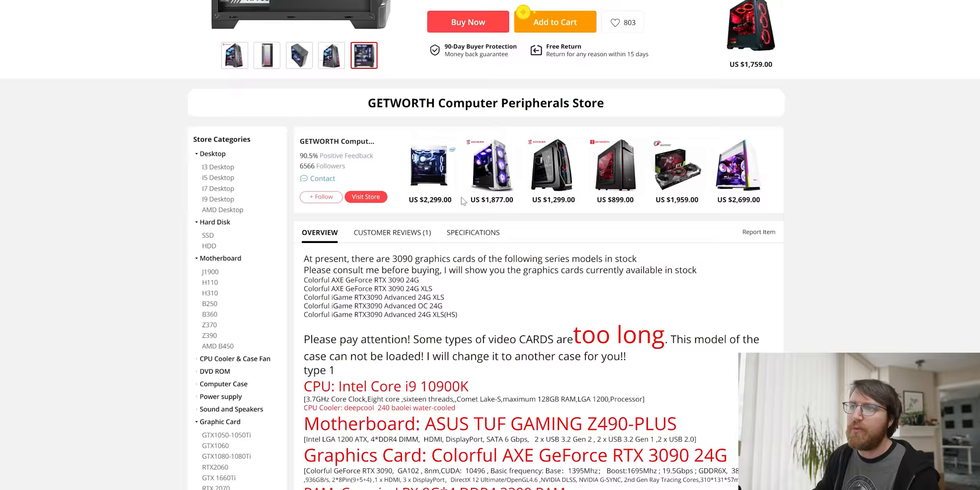
scroll("up", 3)
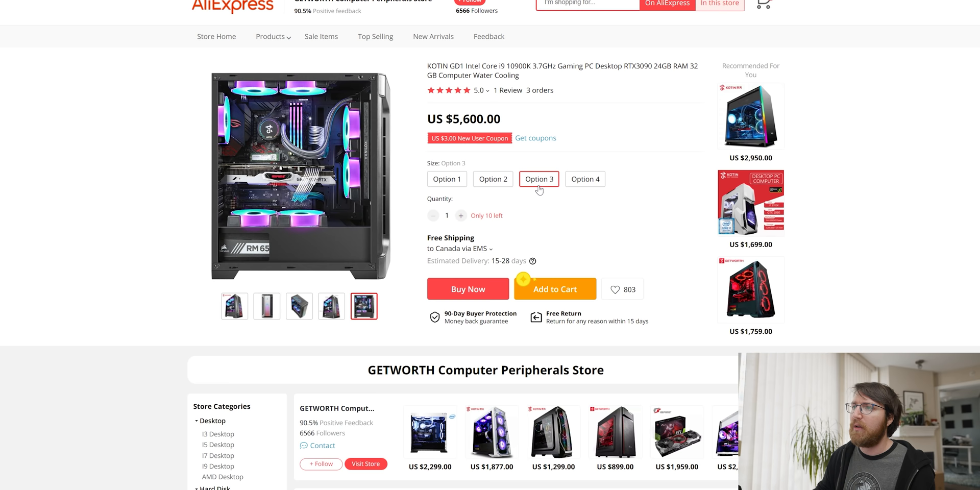
scroll("down", 3)
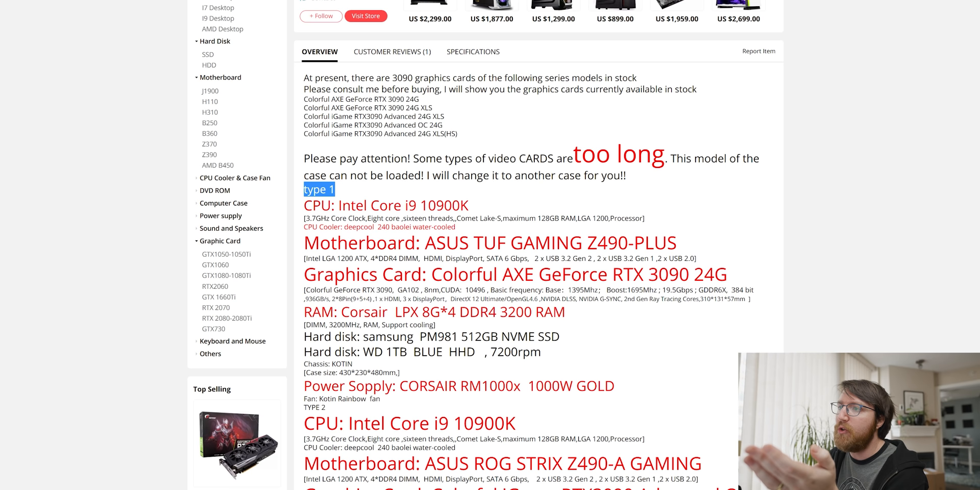
scroll("down", 3)
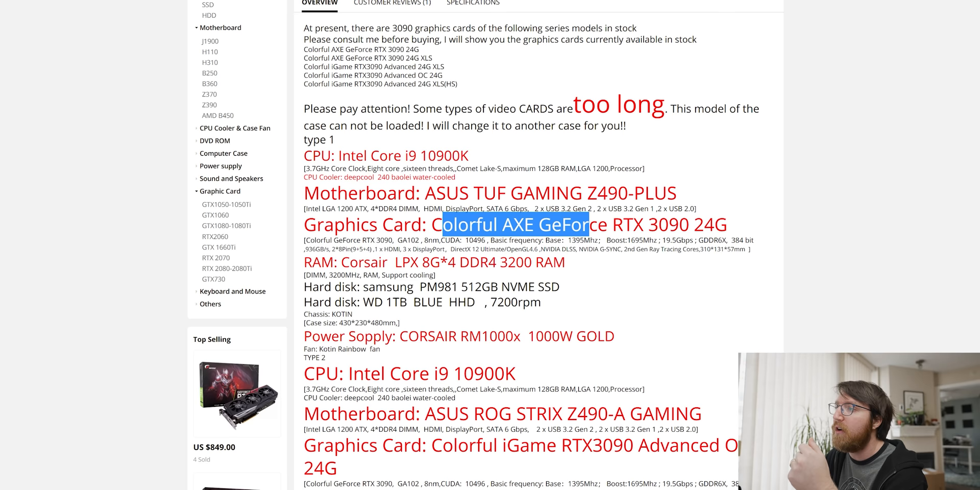
scroll("down", 3)
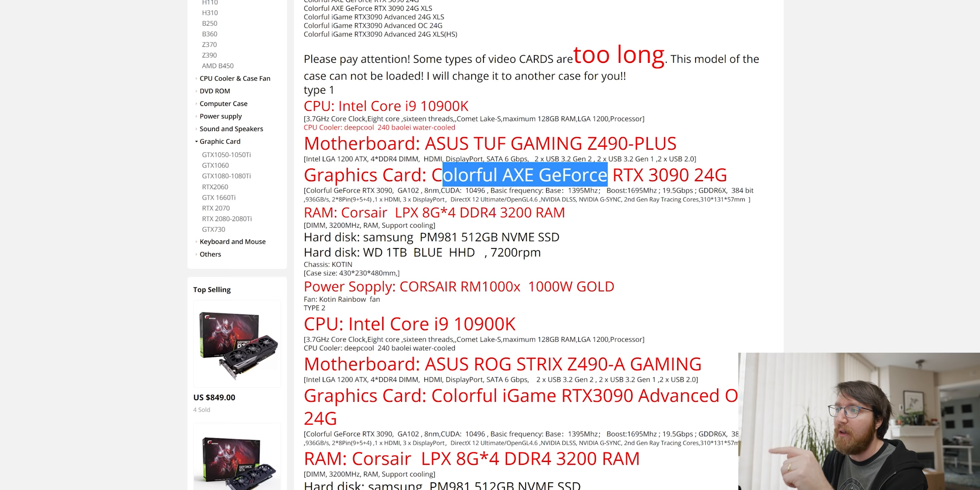
scroll("down", 3)
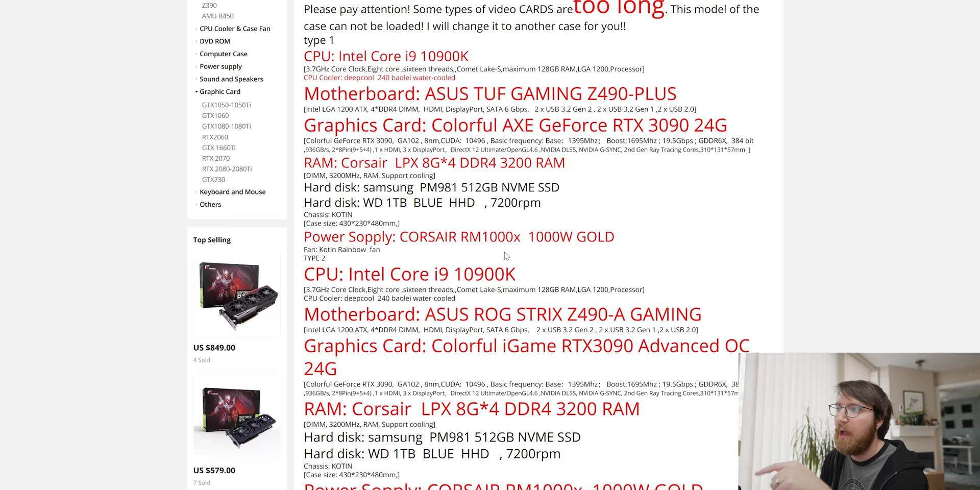
scroll("up", 3)
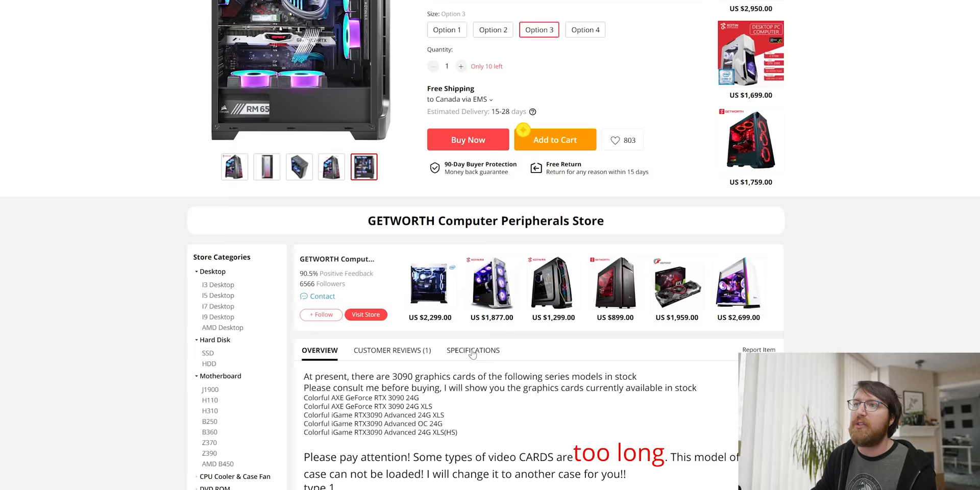
scroll("up", 3)
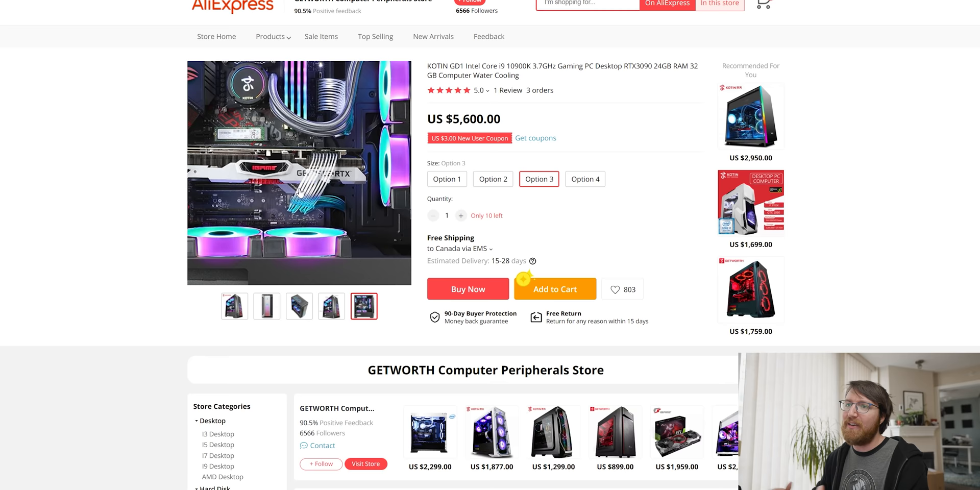
scroll("down", 3)
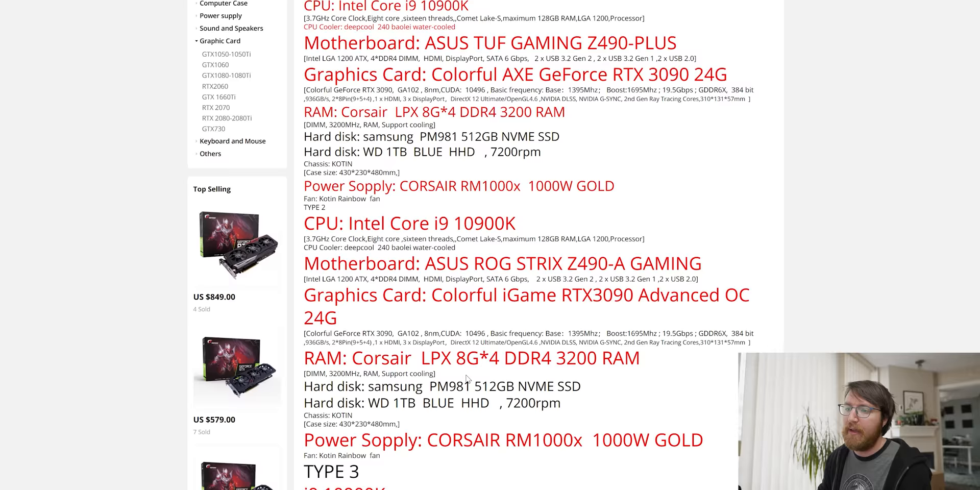
scroll("up", 3)
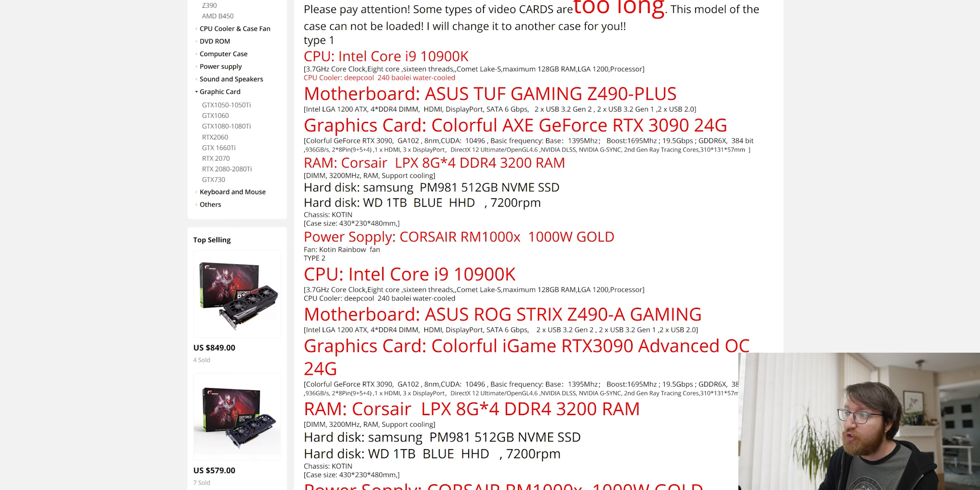
scroll("down", 3)
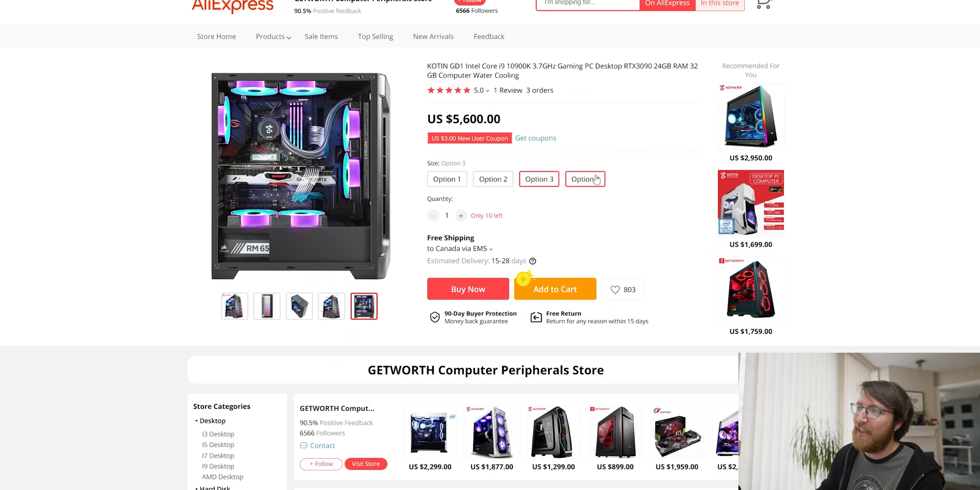
Step: Check Option 4 at US $6,400.00, view the product photos, and return to the Gaming PC results
scroll("down", 3)
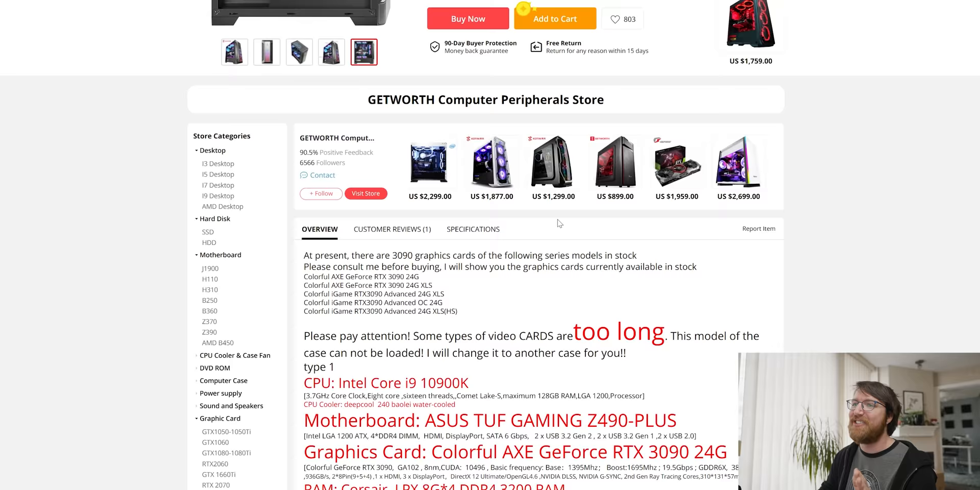
scroll("up", 3)
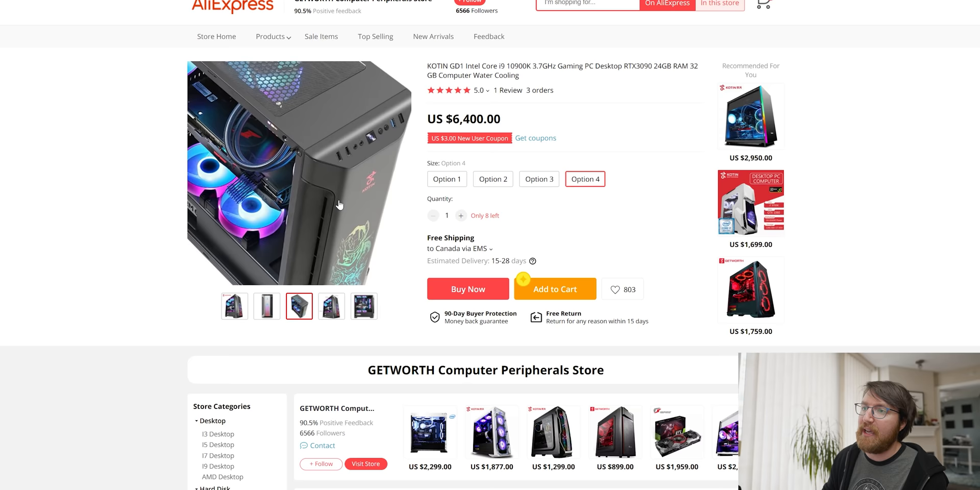
left_click(363, 305)
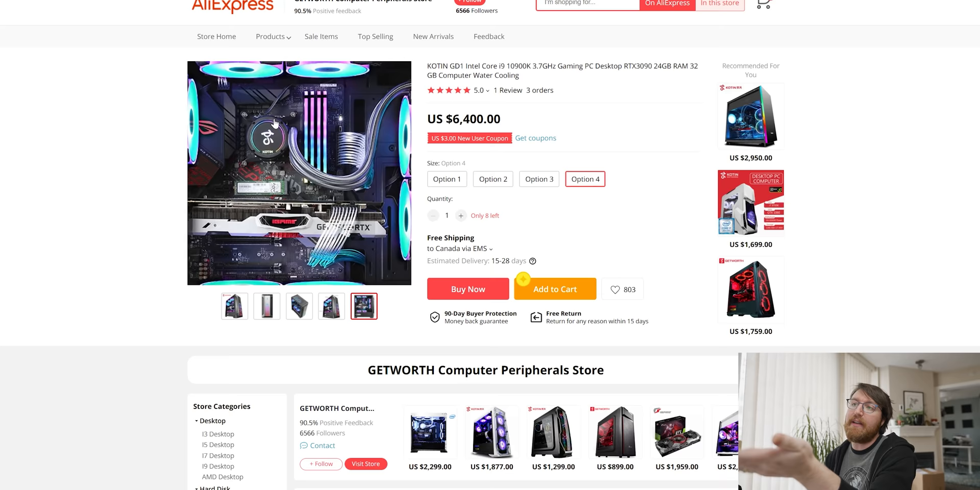
scroll("down", 3)
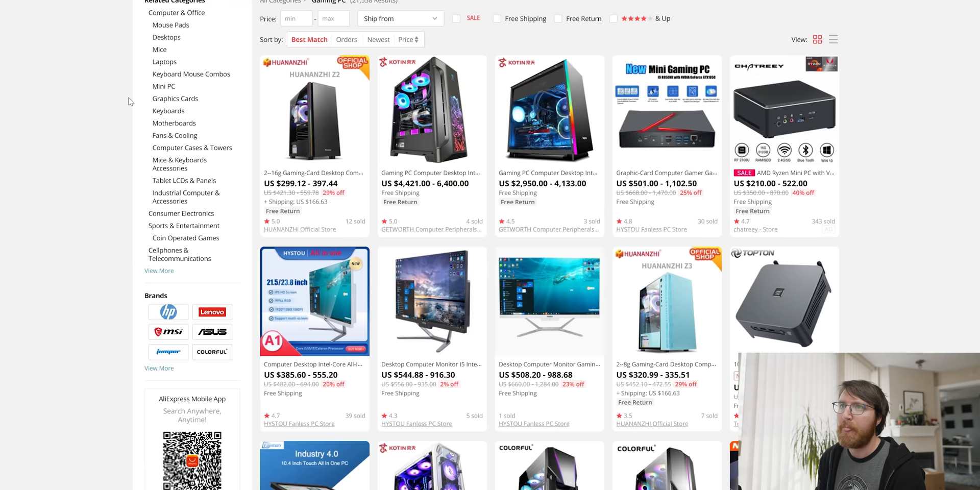
Step: Open the 23.8-inch all-in-one PC listing and view its back-of-monitor photo
scroll("down", 3)
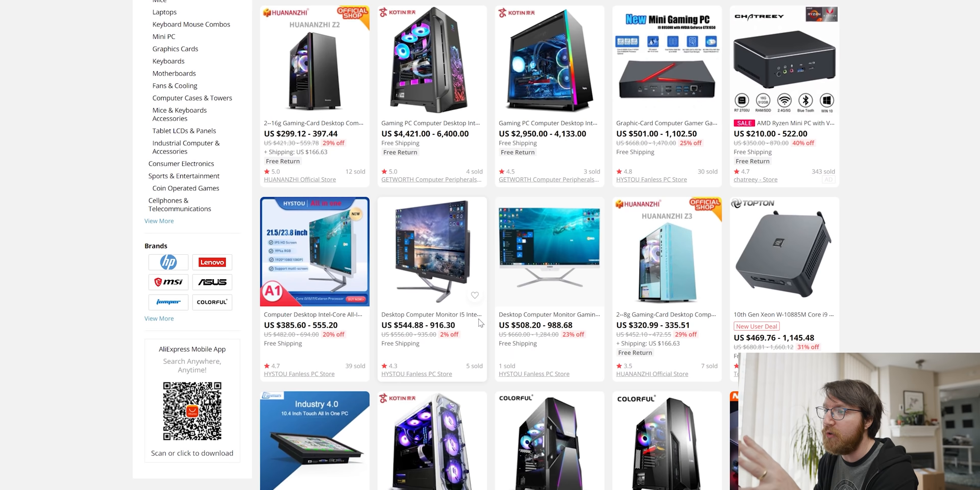
left_click(431, 250)
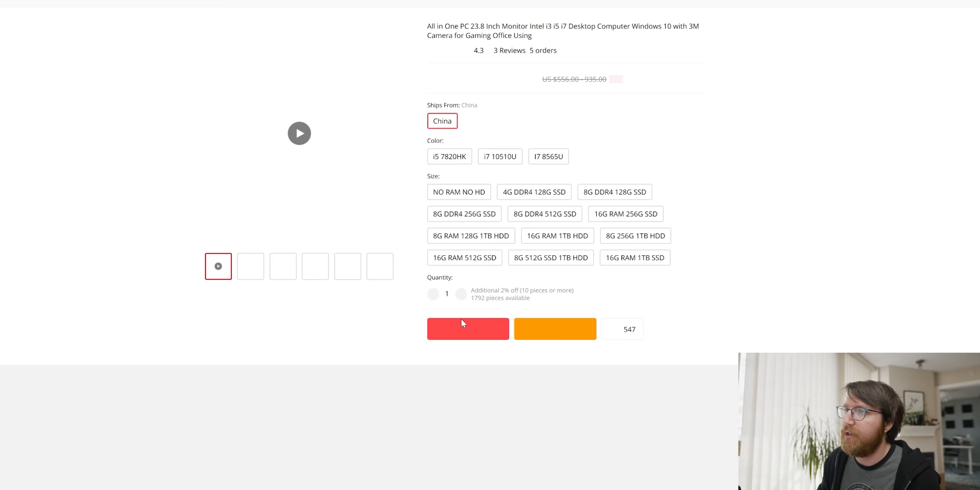
scroll("up", 3)
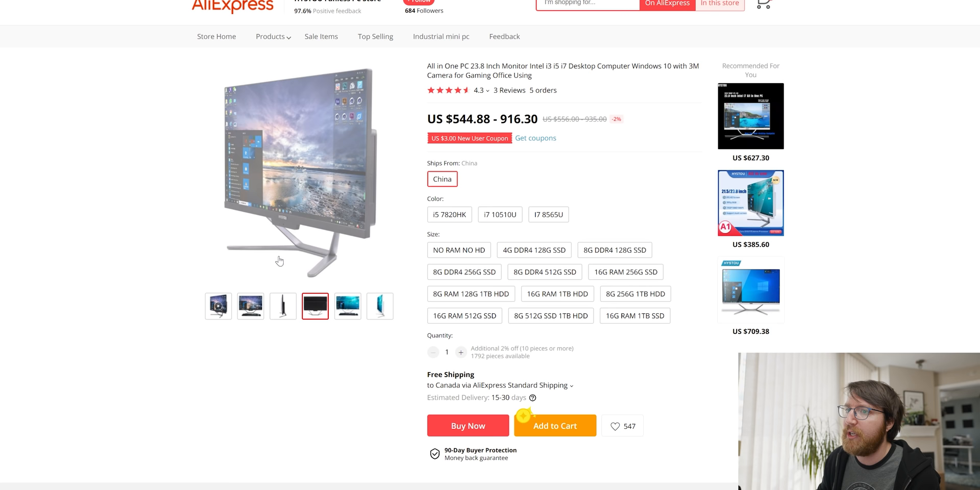
left_click(316, 305)
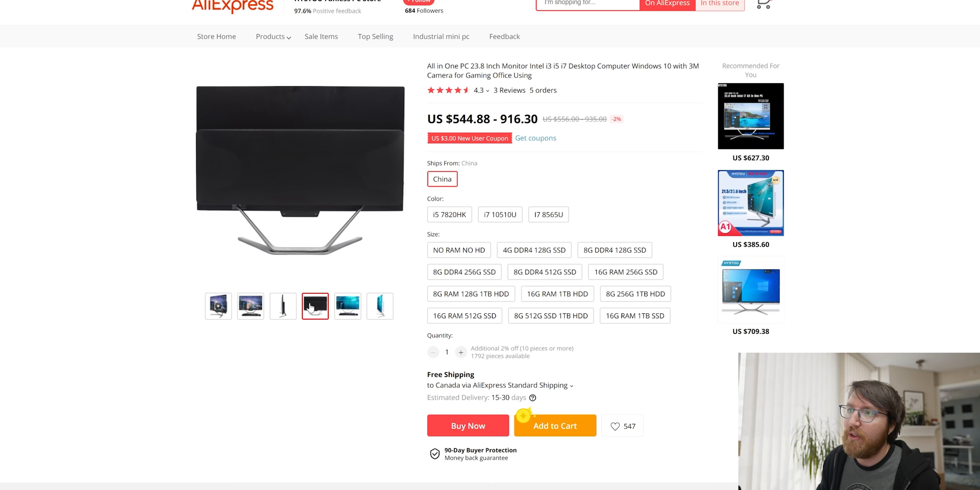
Step: Choose i7 10510U with 8G DDR4 512G SSD, pricing it at US $799.68
left_click(283, 306)
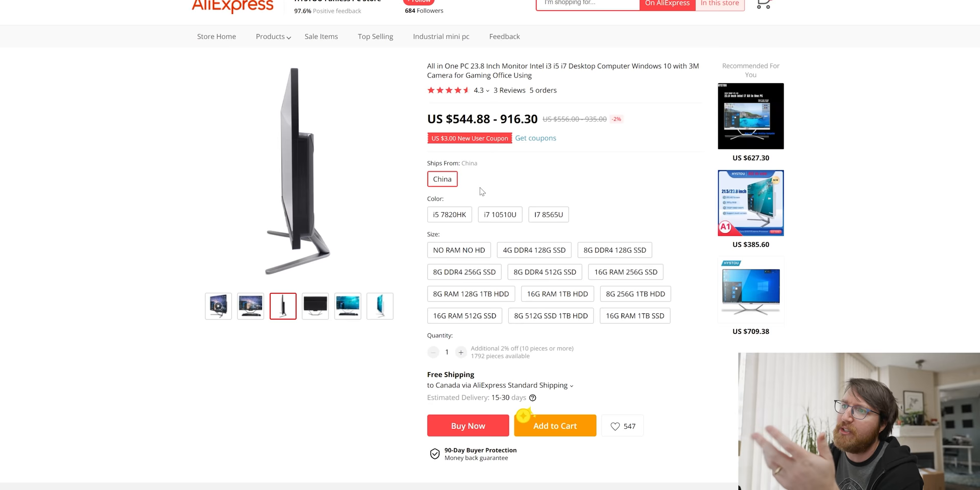
left_click(459, 250)
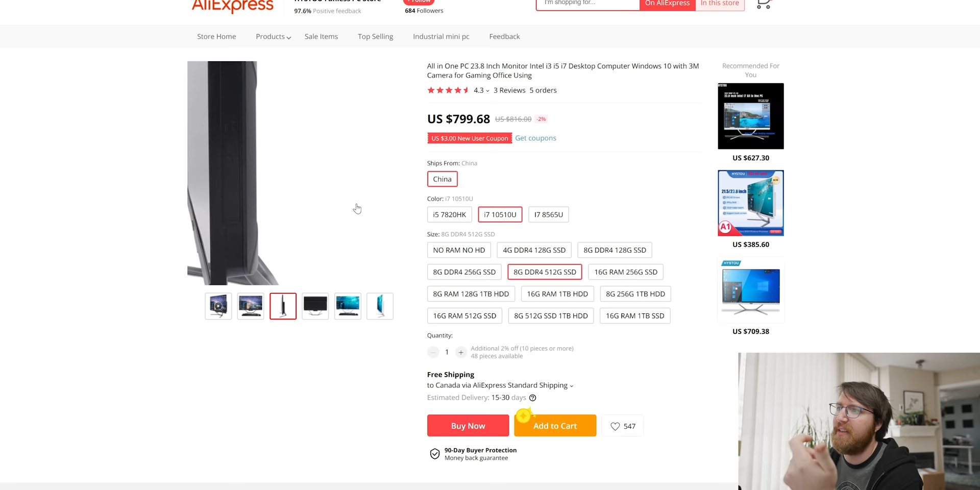
Step: Scroll through the Overview banners, processor model table, display features and internal component photos
scroll("down", 3)
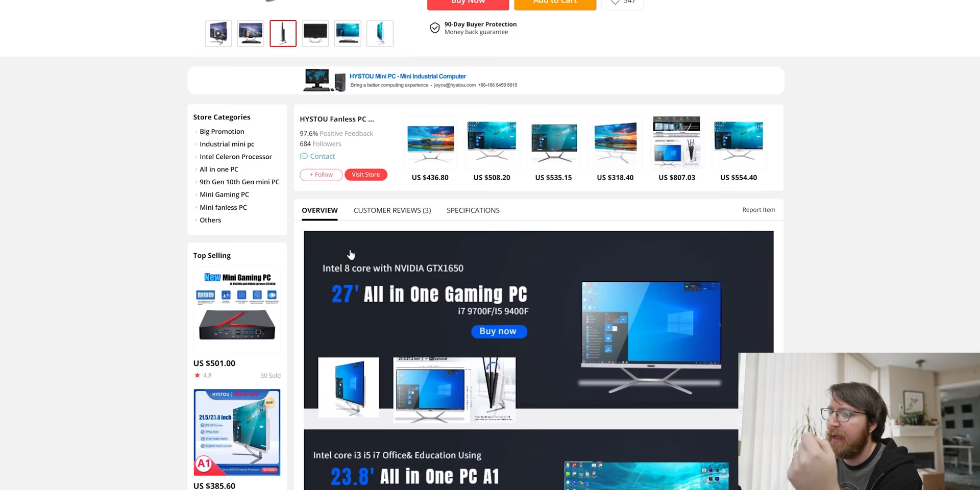
scroll("down", 3)
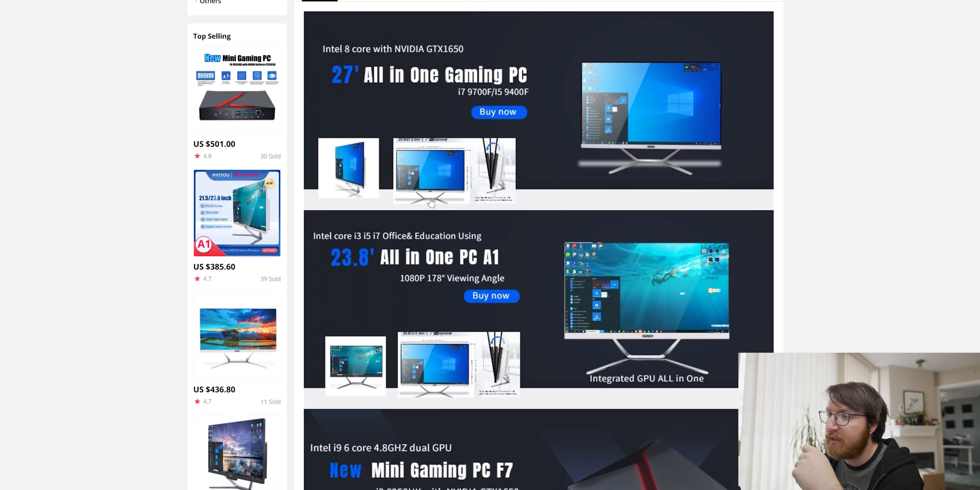
scroll("up", 3)
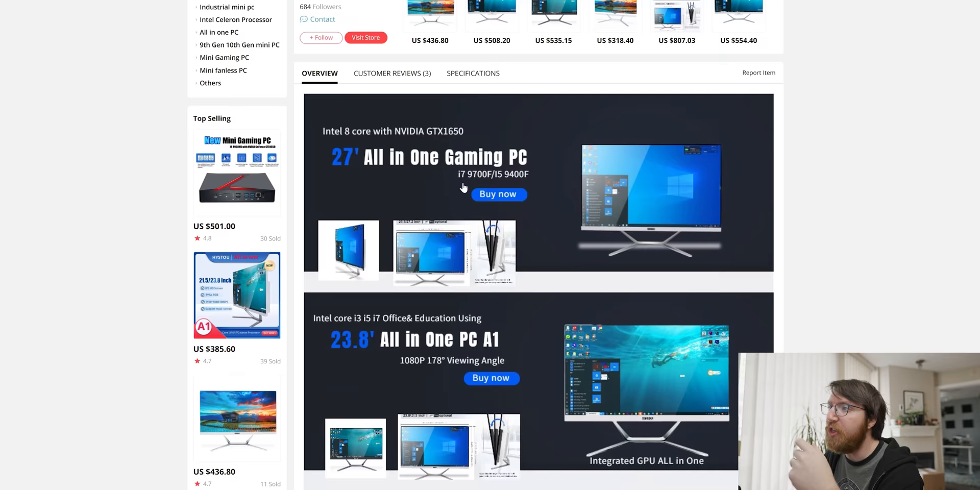
scroll("down", 3)
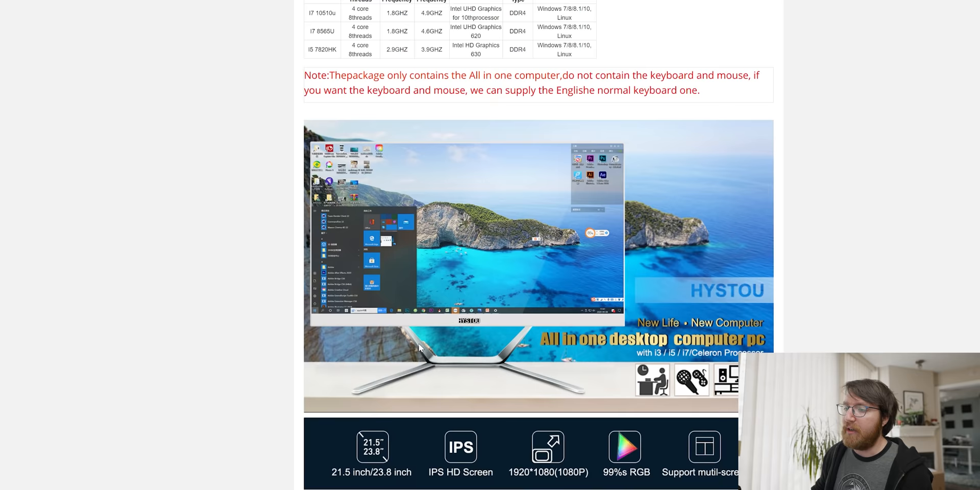
scroll("down", 3)
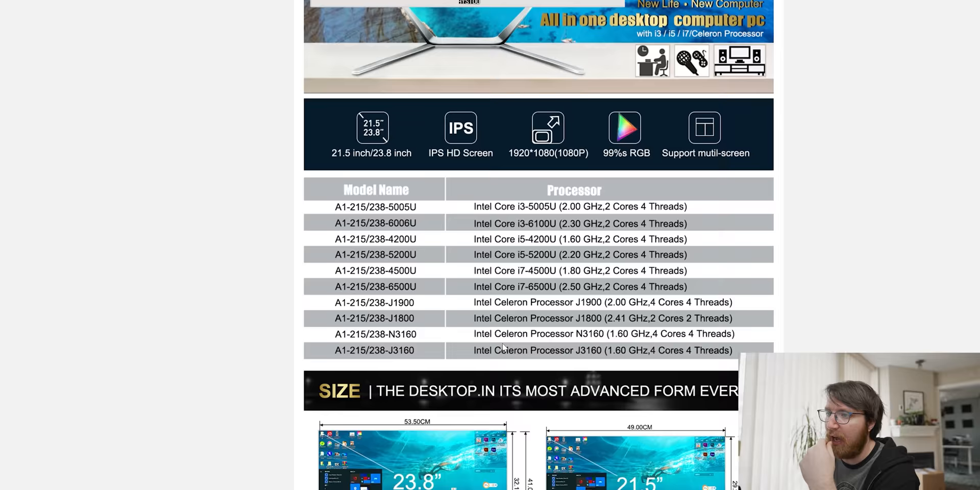
scroll("down", 3)
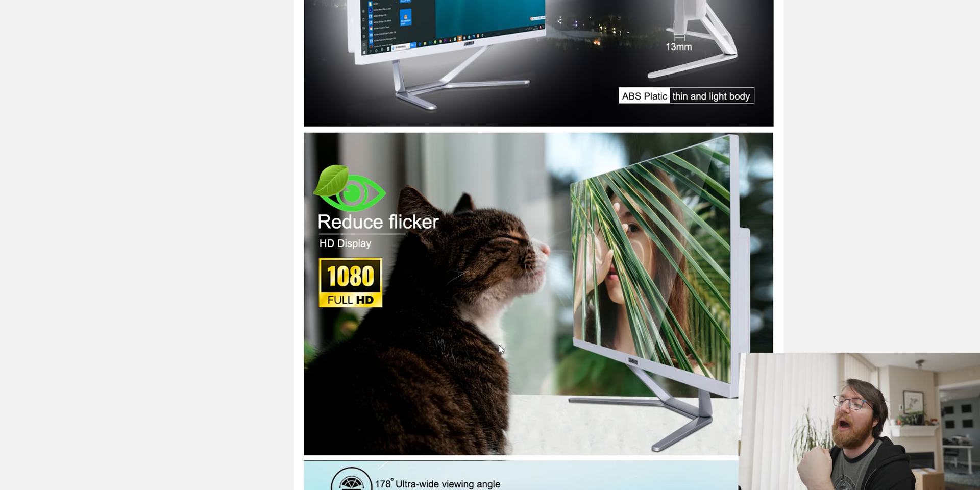
scroll("down", 3)
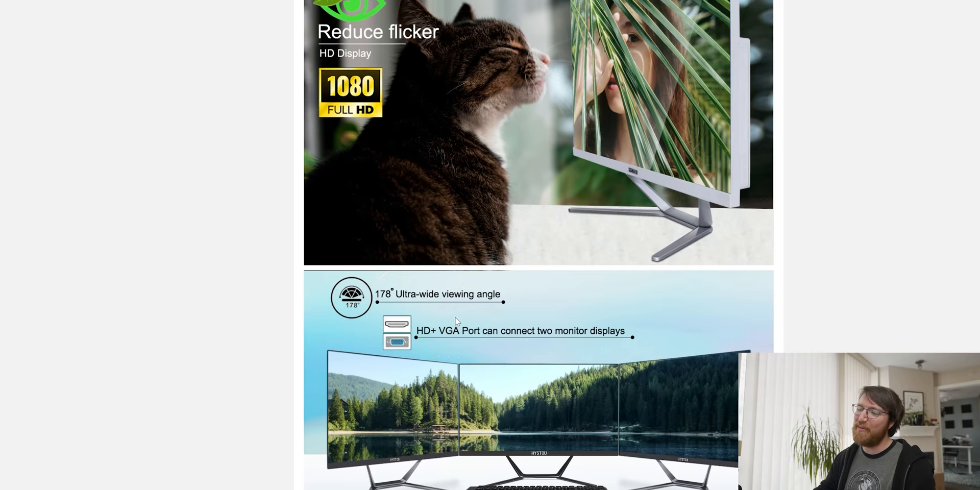
scroll("down", 3)
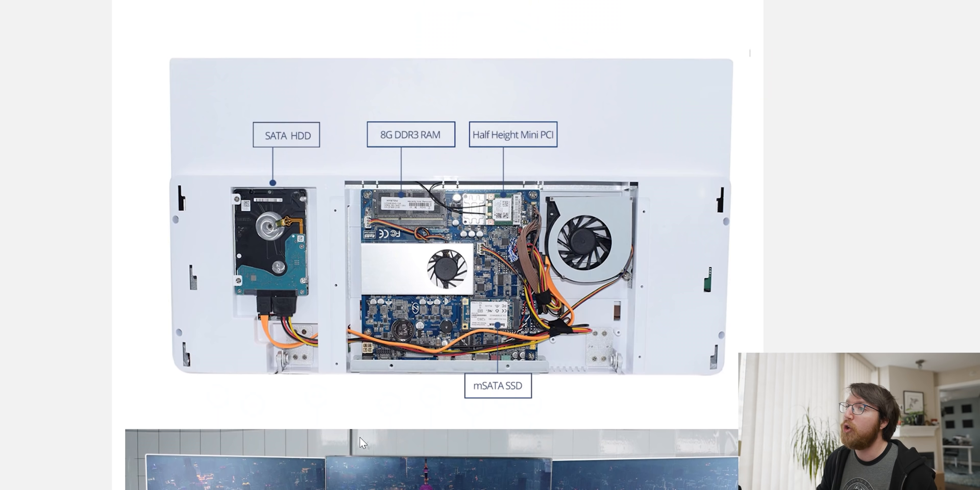
mouse_move(382, 418)
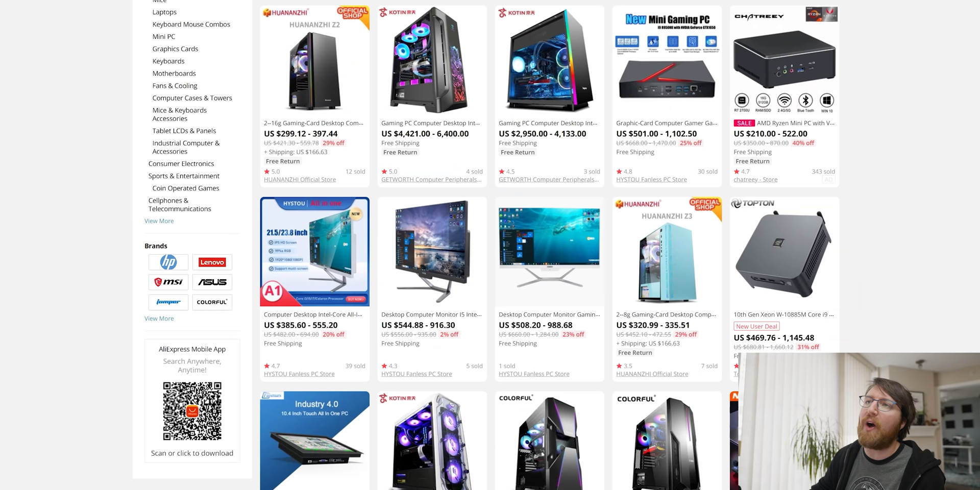
Step: Open the 23.8-inch white GTX1050TI gaming all-in-one listing and look over its photos
left_click(315, 250)
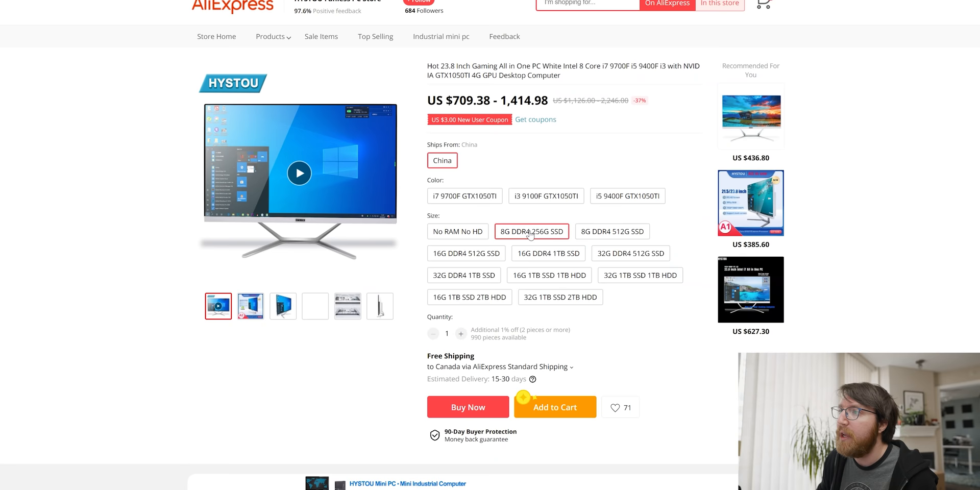
left_click(283, 305)
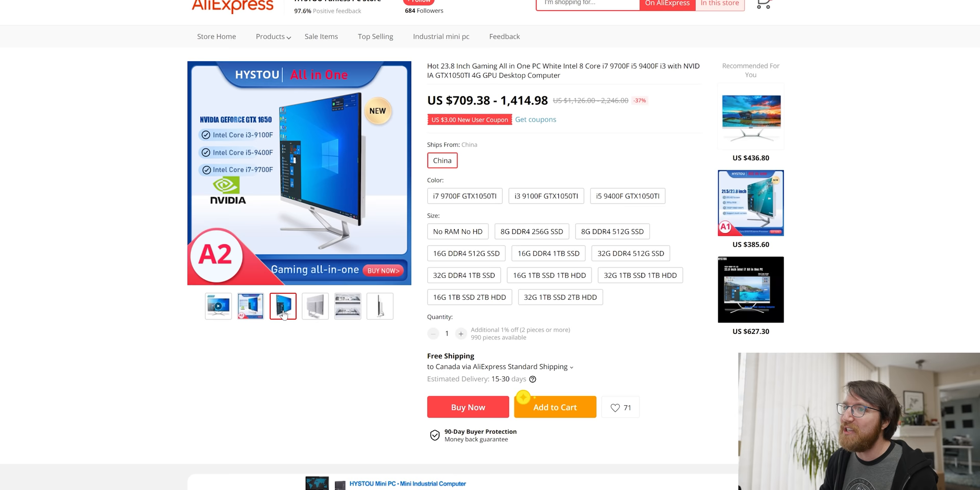
scroll("down", 3)
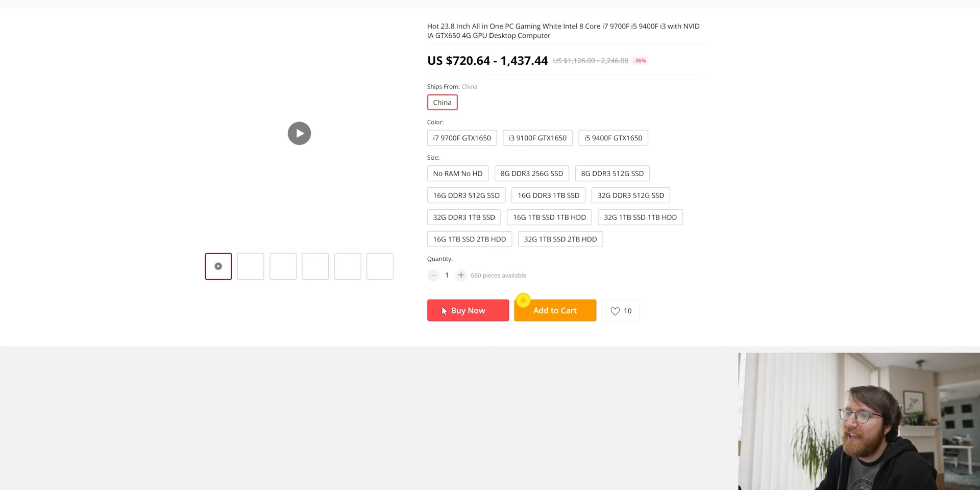
scroll("up", 3)
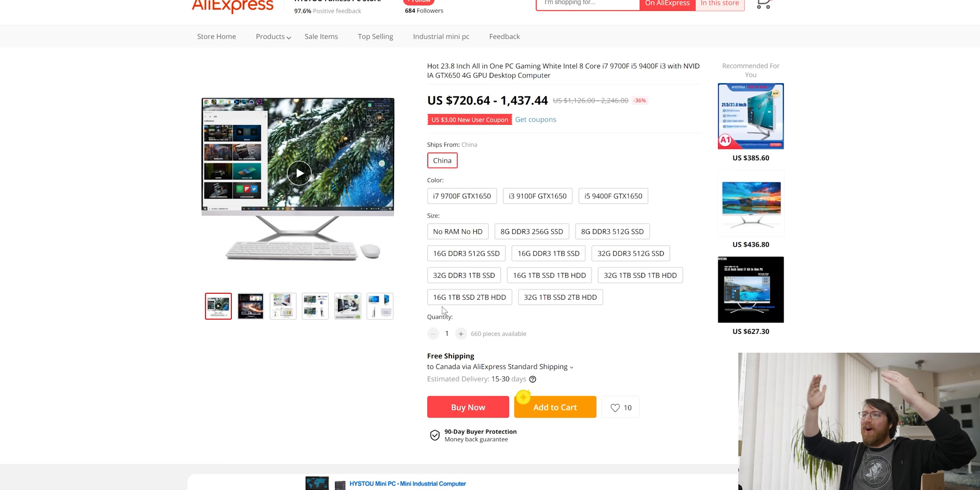
mouse_move(347, 224)
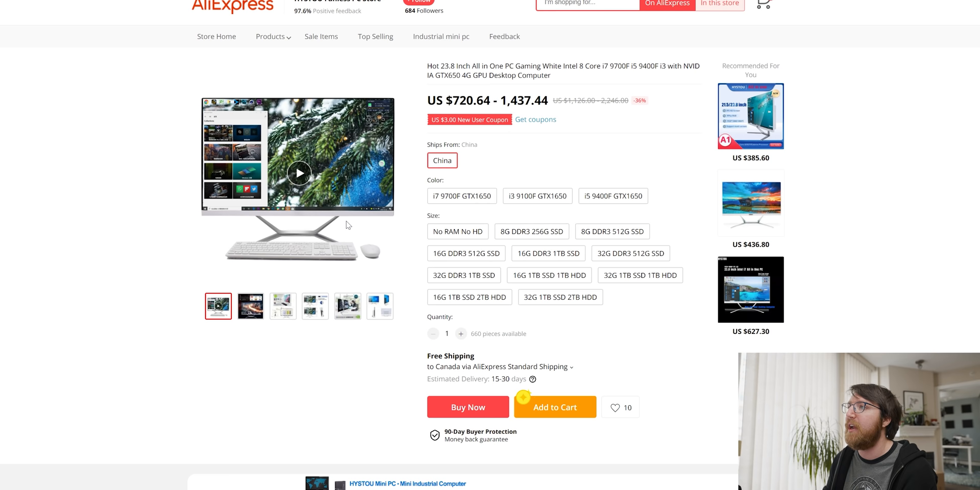
Step: Price the i3 9100F GTX1650 with 16G DDR3 512G SSD configuration and move on to the 27-inch listing
left_click(537, 196)
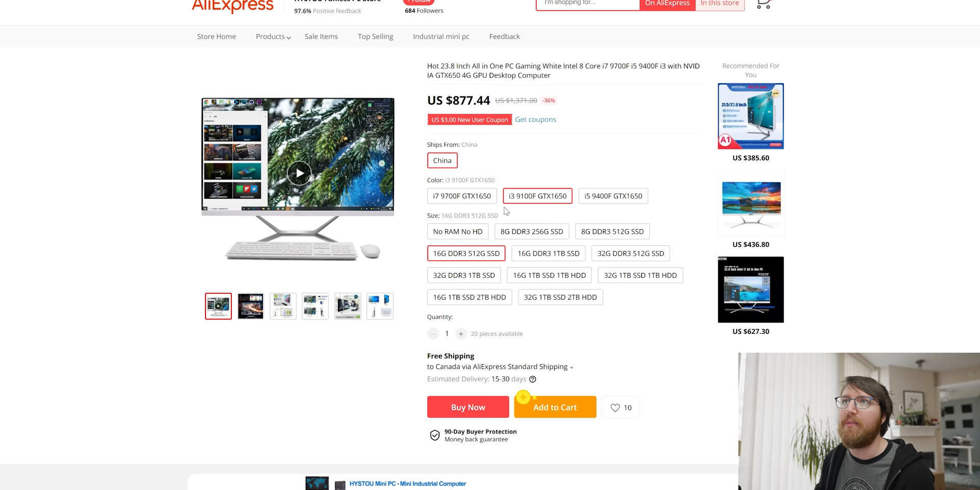
scroll("down", 3)
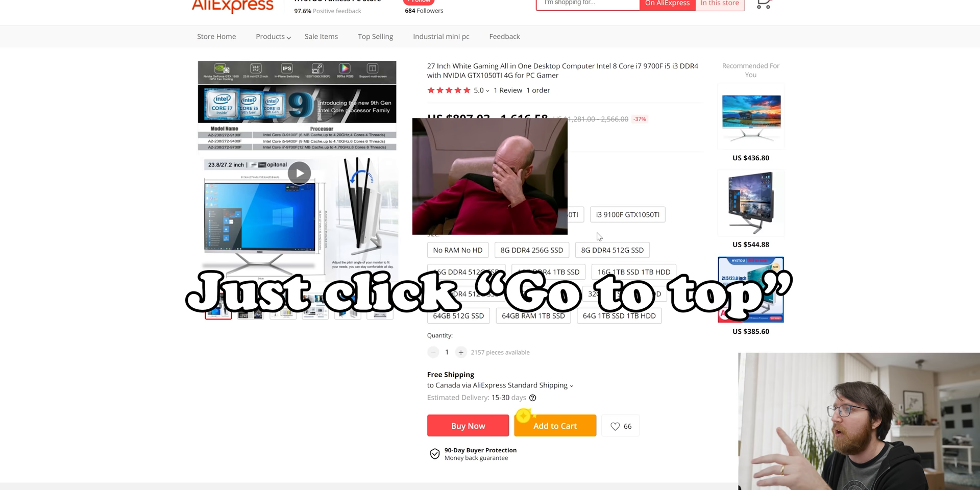
Step: Price the 27-inch all-in-one at US $957.60 for i3 9100F GTX1050TI with 16G DDR4 512G SSD, then go back
left_click(628, 215)
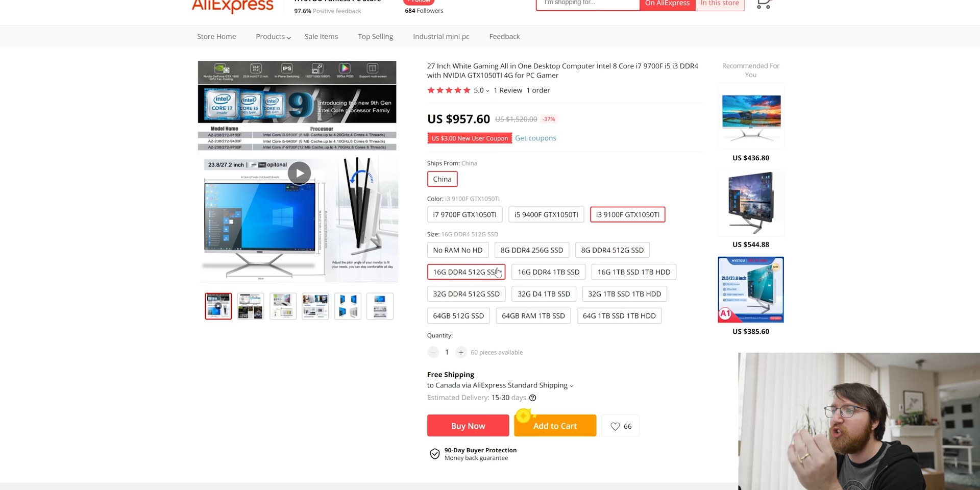
left_click(380, 305)
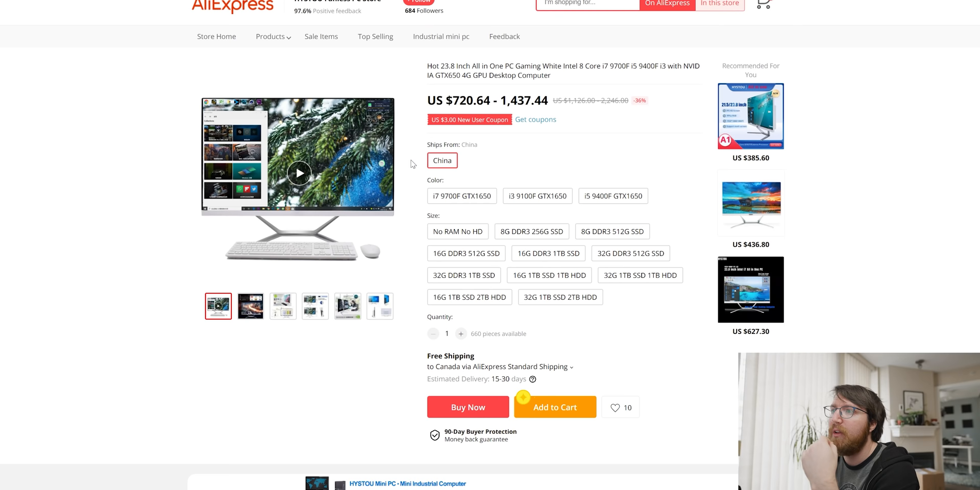
scroll("down", 3)
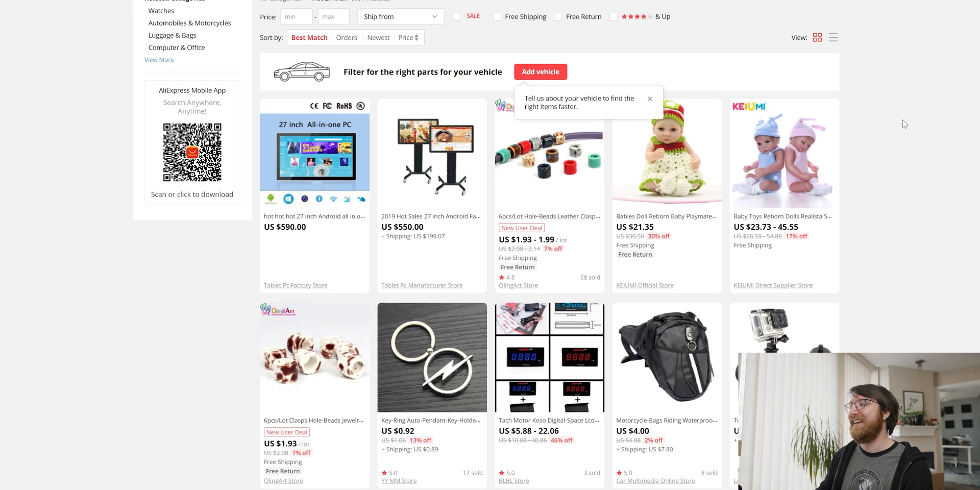
mouse_move(664, 228)
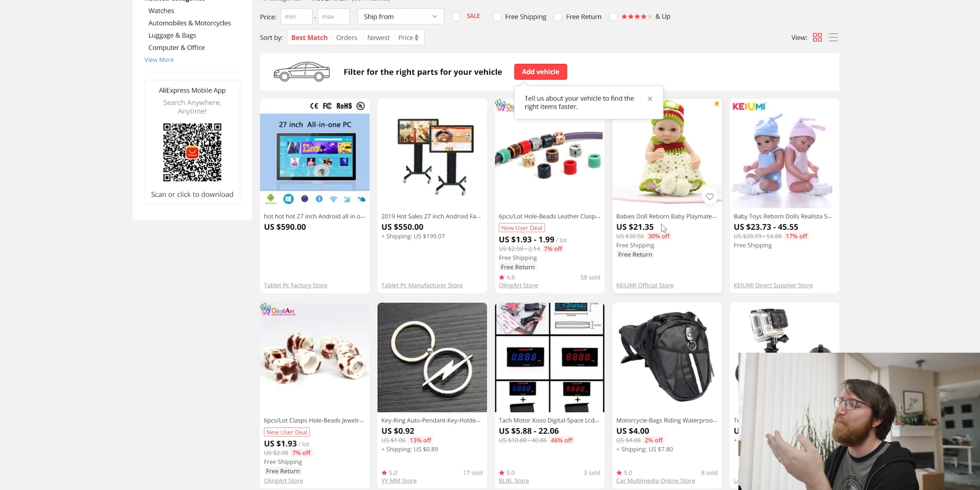
Step: Open the KEIUMI reborn baby doll twins listing at US $23.73–45.55 from the mixed results
left_click(783, 154)
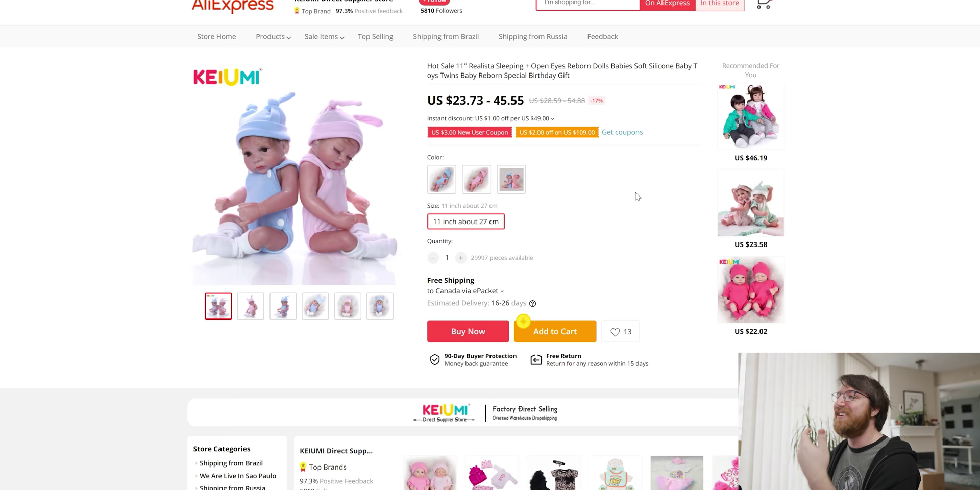
scroll("down", 3)
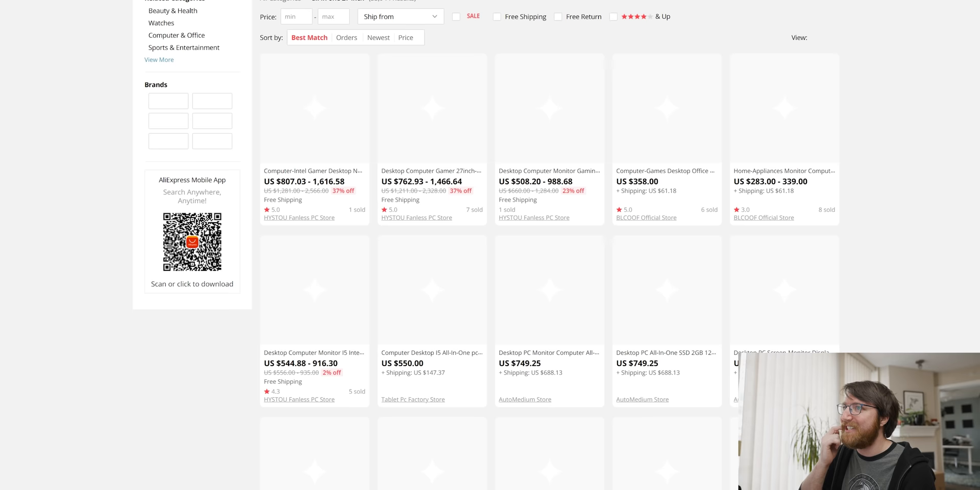
Step: Check the BLCOOF 24-inch curved all-in-one at US $358.00 and browse down to the 27-inch $590 results
left_click(430, 106)
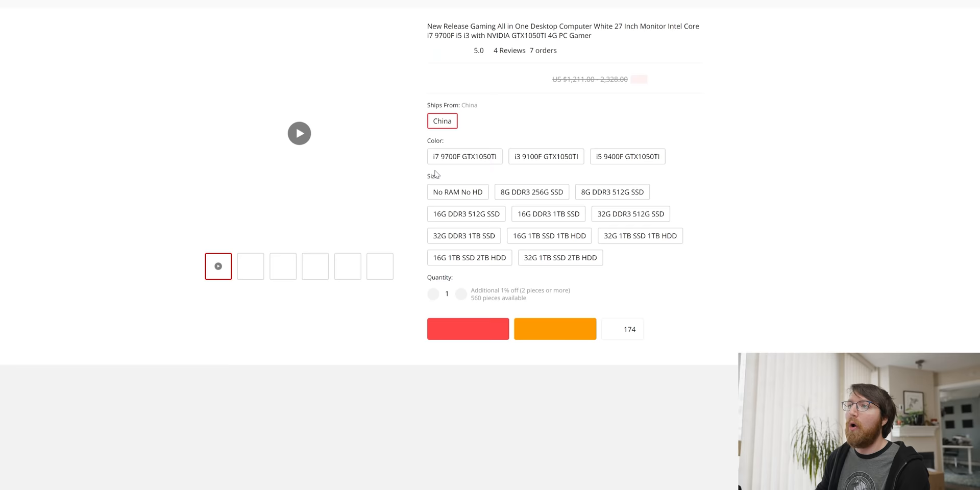
scroll("up", 3)
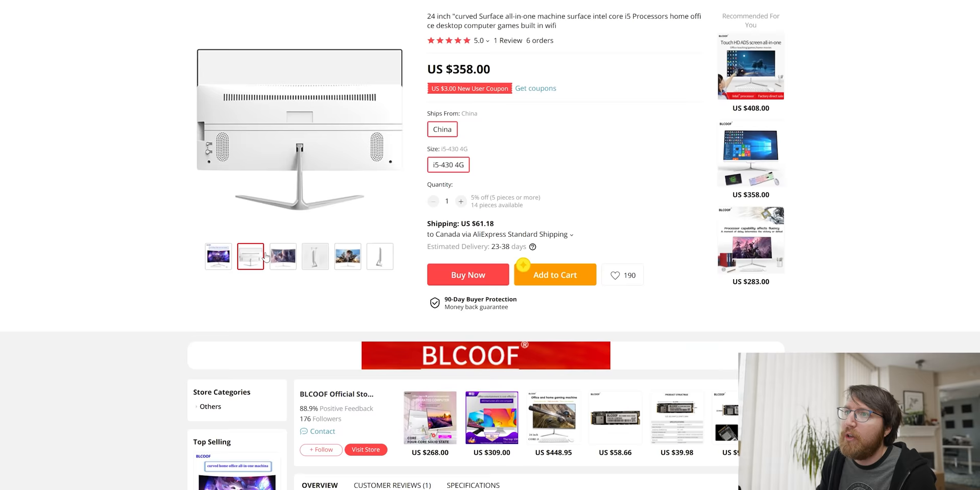
scroll("down", 3)
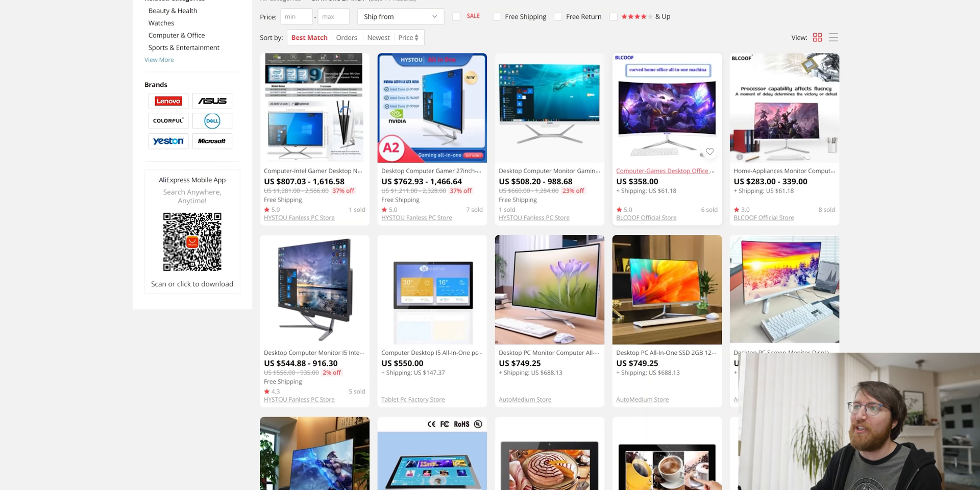
scroll("down", 3)
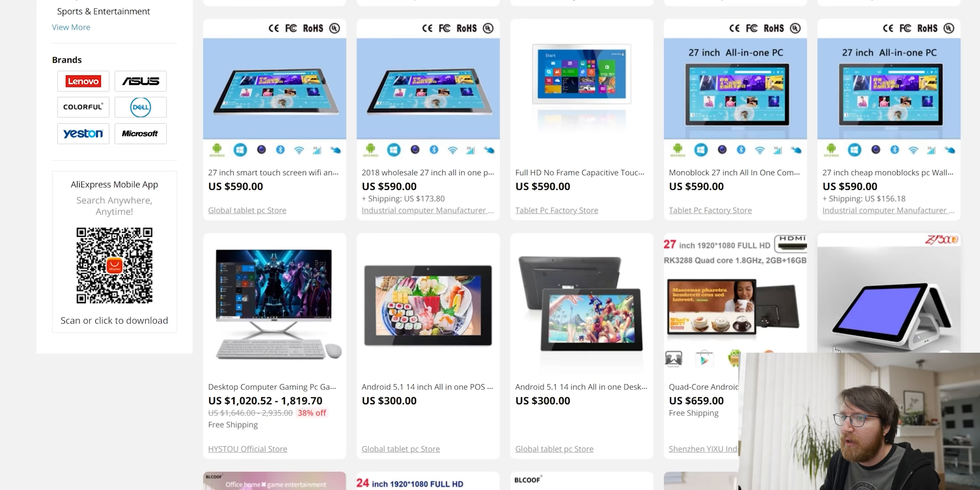
Step: Open the 27-inch white GTX1650 all-in-one listing, view box contents photo, and choose the I5 10400F variant
left_click(273, 304)
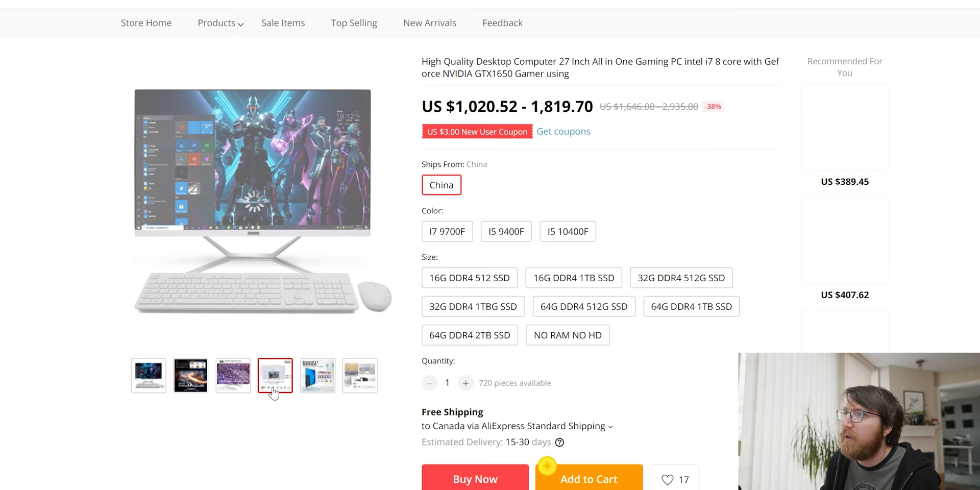
left_click(360, 375)
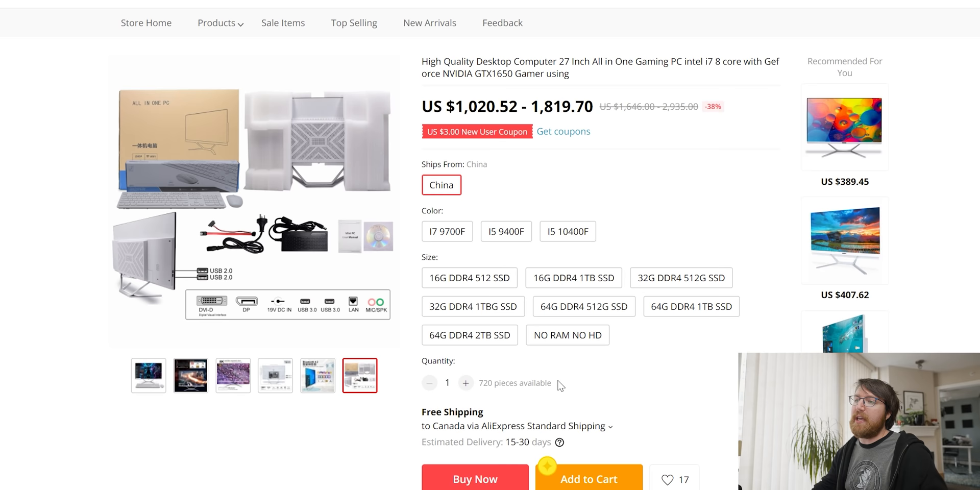
left_click(566, 232)
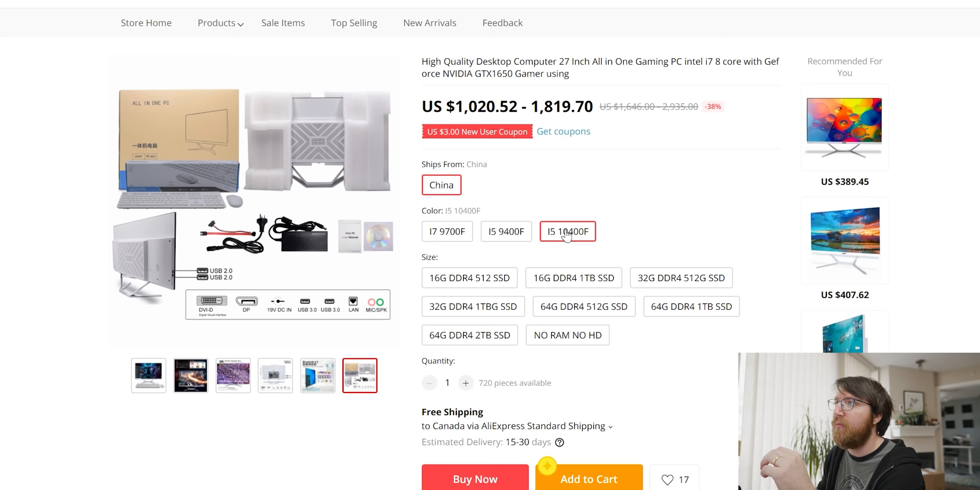
mouse_move(580, 78)
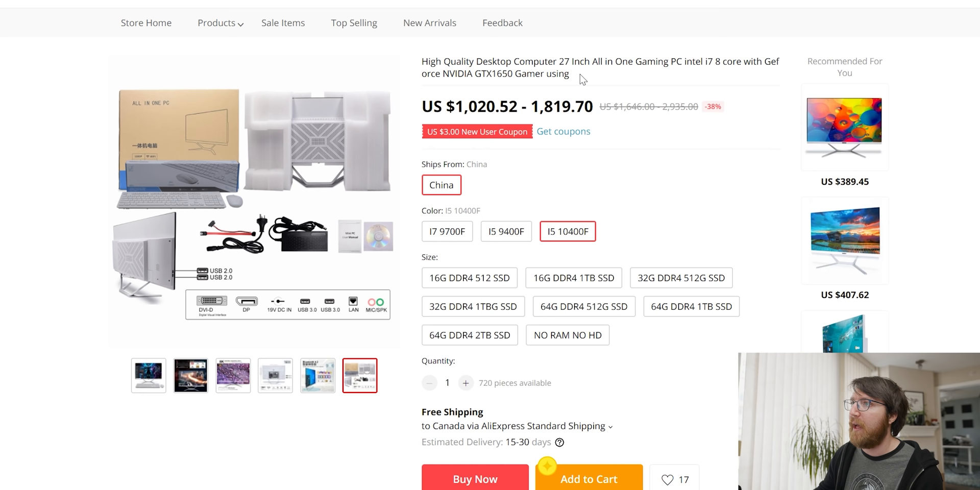
Step: Pick the 64G DDR4 2TB SSD configuration at US $1,685.78 and scroll through the overview
left_click(274, 375)
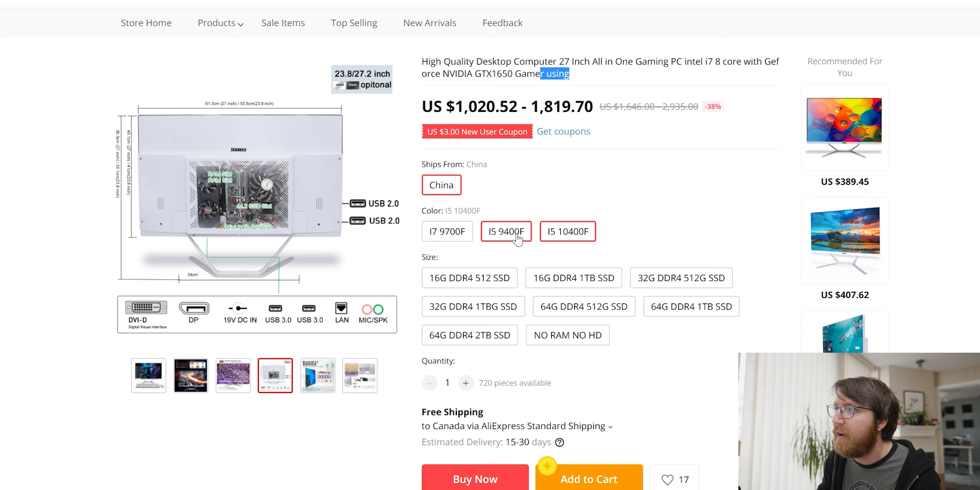
left_click(470, 335)
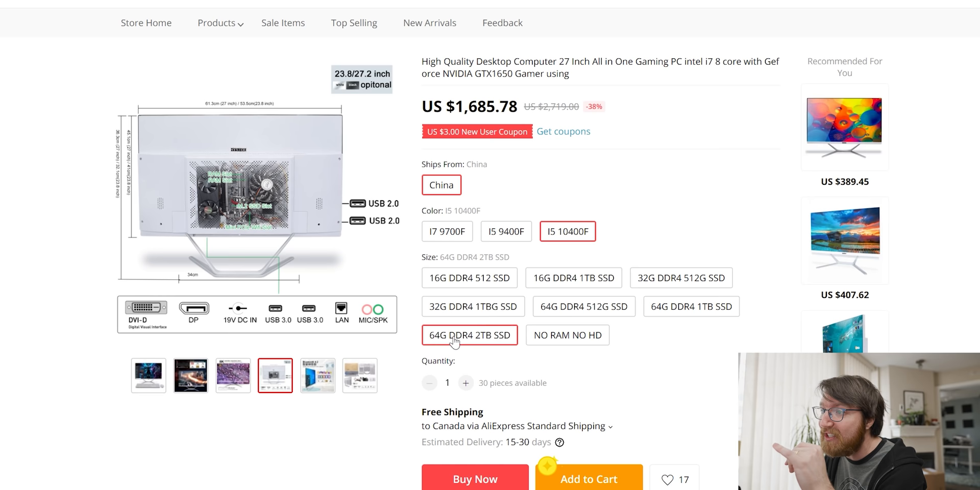
mouse_move(506, 345)
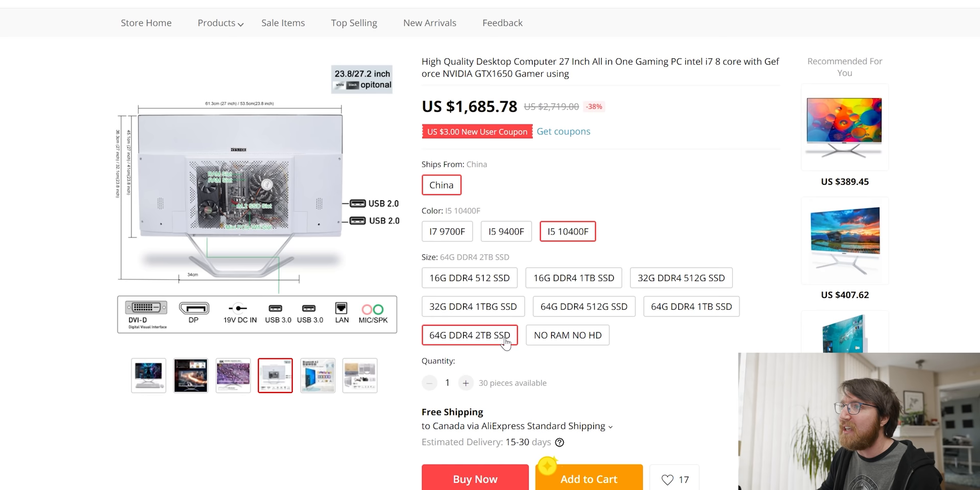
scroll("down", 3)
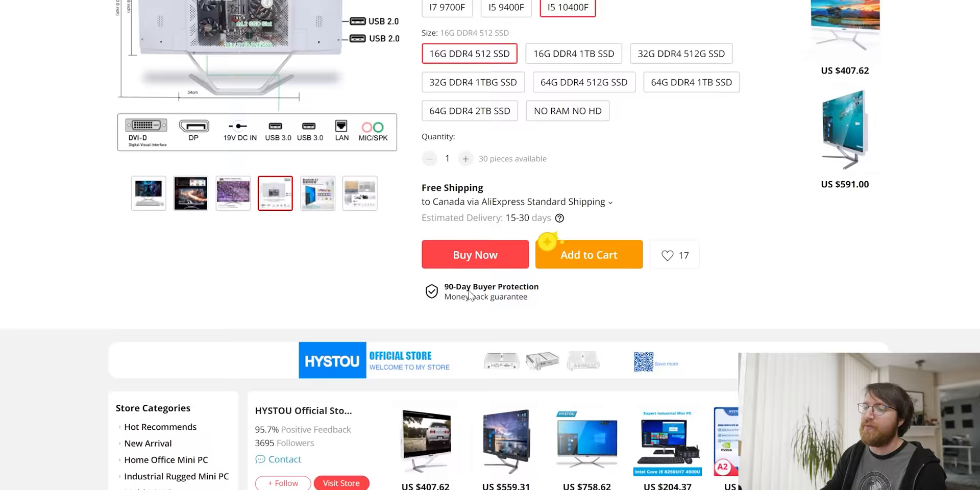
scroll("down", 3)
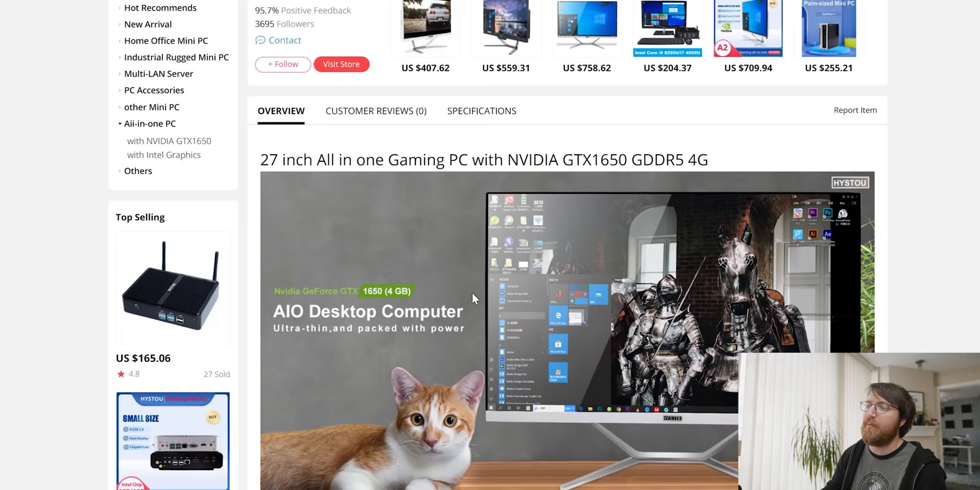
scroll("down", 3)
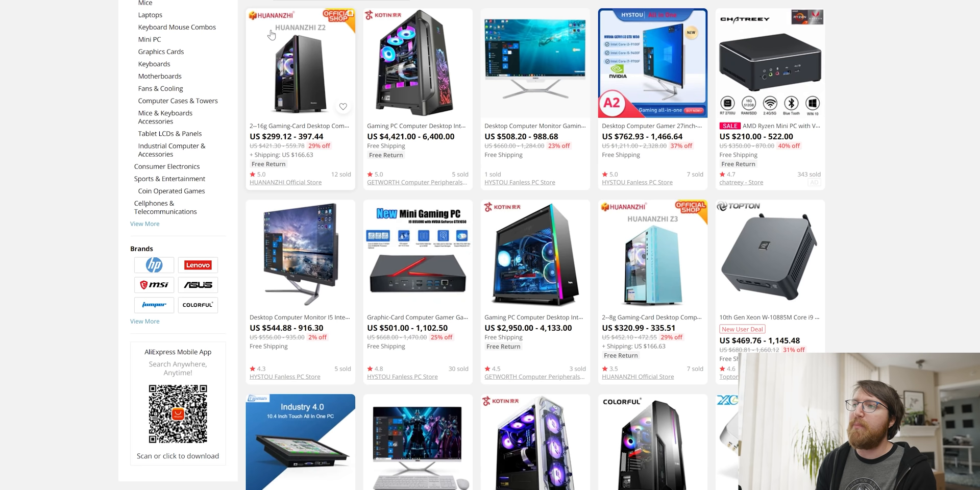
Step: Open the i7 9700/RTX2060 assembled gaming tower listing from the results
scroll("down", 3)
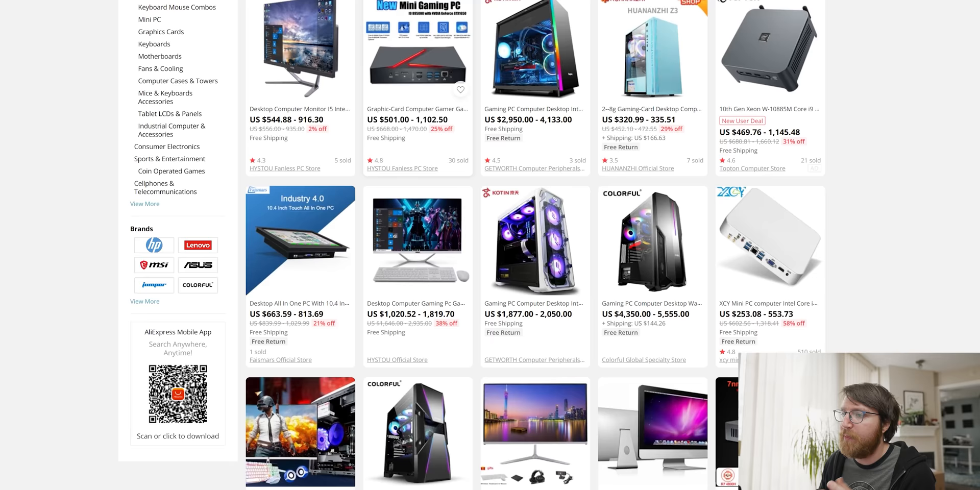
scroll("down", 3)
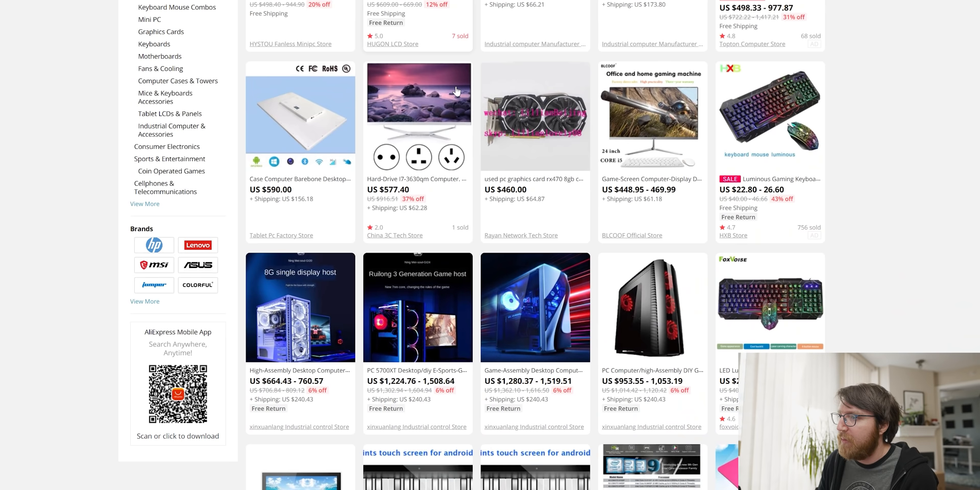
left_click(534, 307)
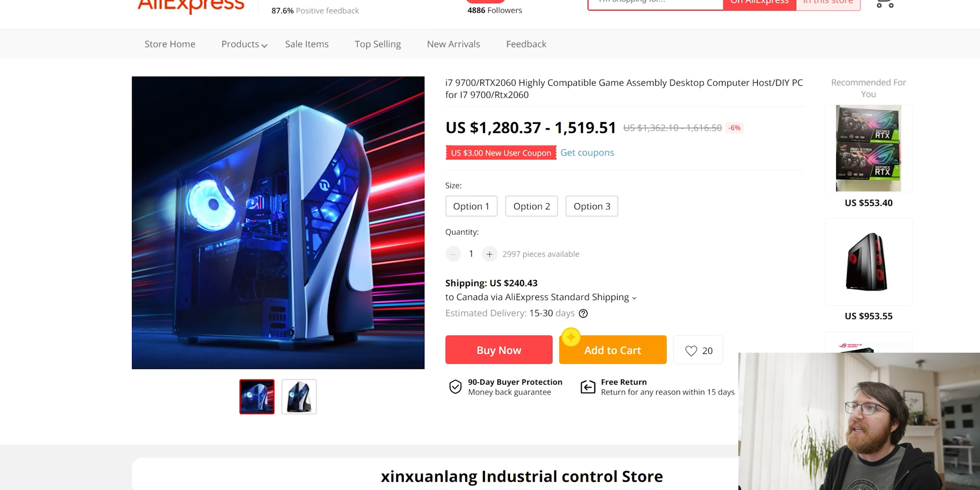
mouse_move(568, 275)
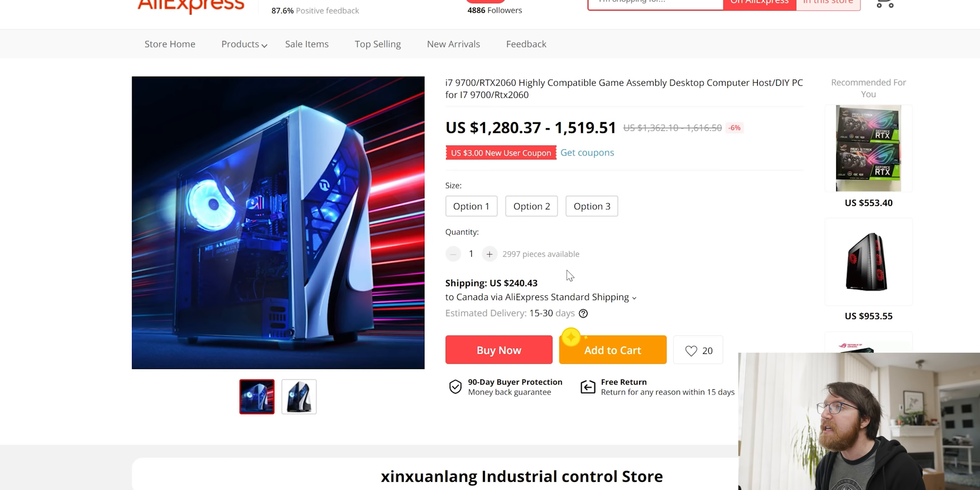
mouse_move(506, 115)
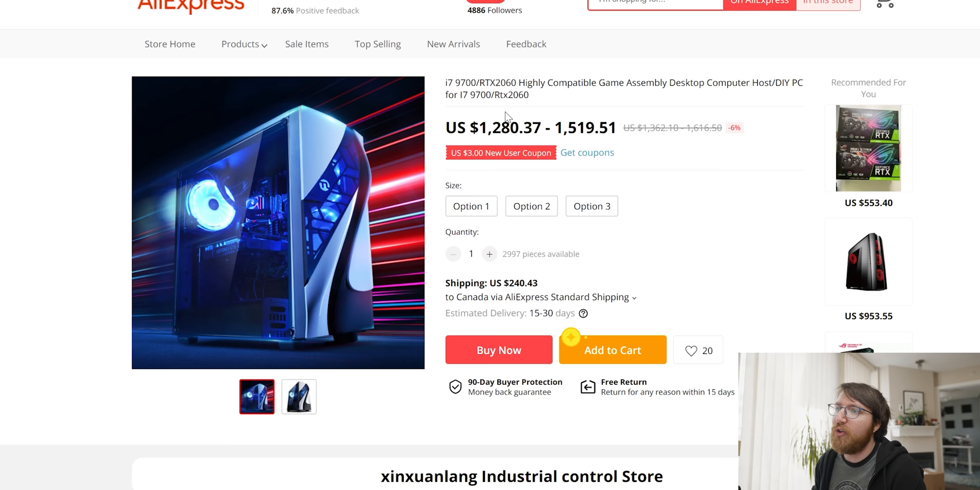
Step: Read the tower's overview down to Seller Recommendations and open the AMD R5 3600/RX 5600XT PC
scroll("down", 3)
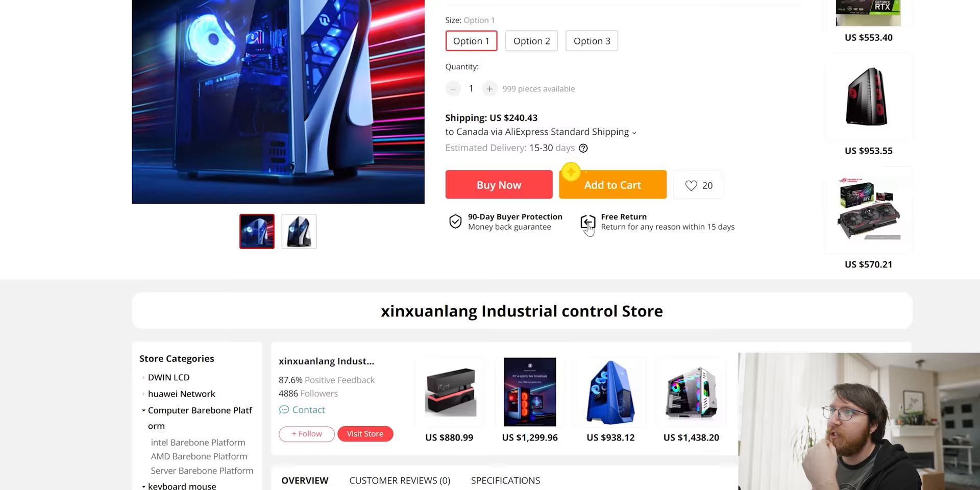
scroll("up", 3)
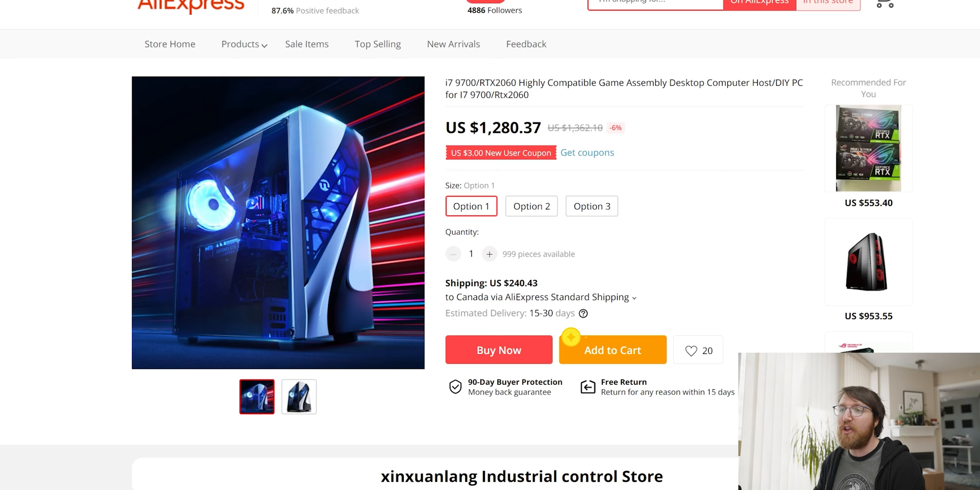
scroll("down", 3)
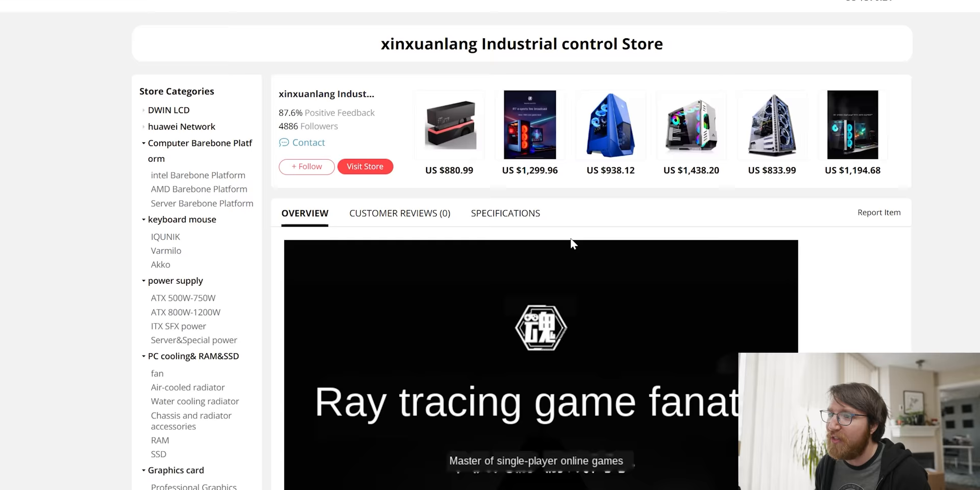
scroll("down", 3)
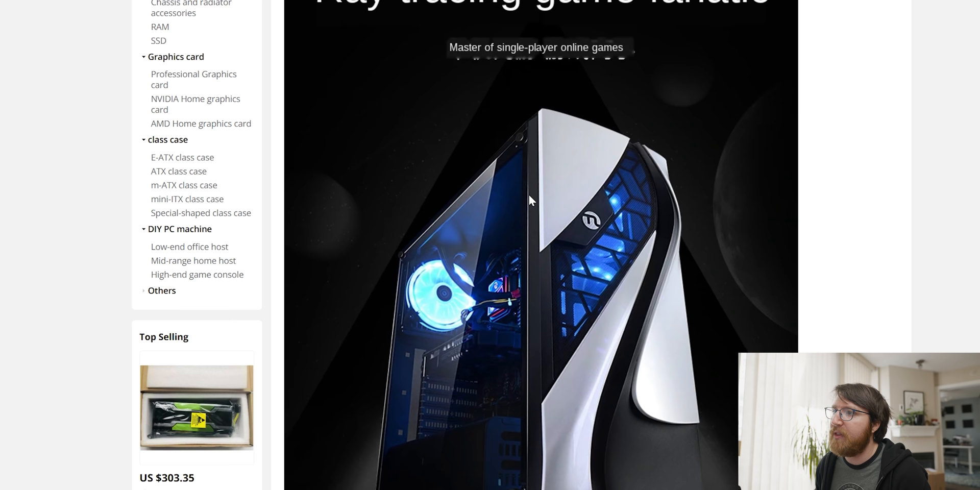
scroll("down", 3)
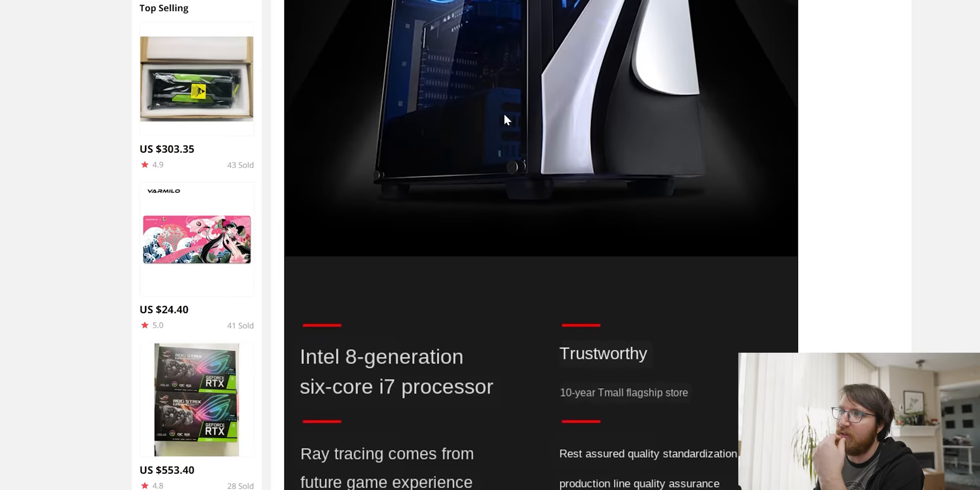
scroll("down", 3)
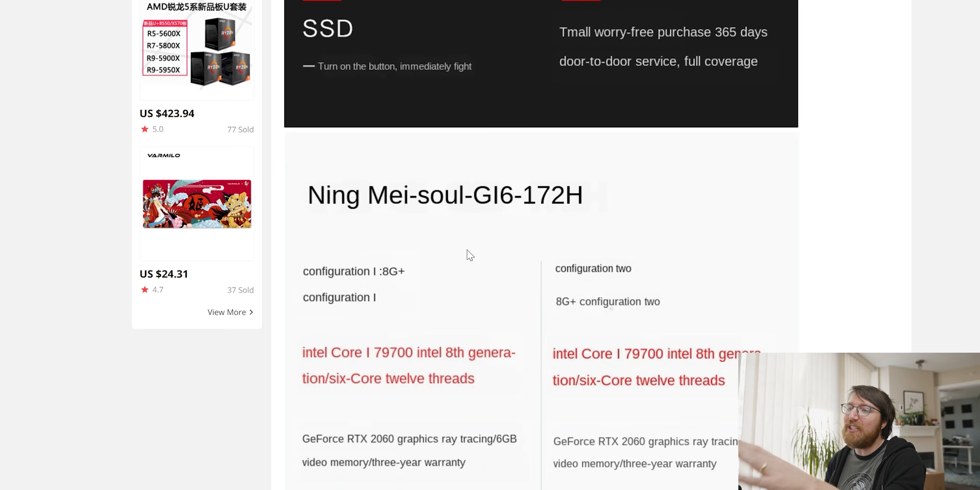
scroll("down", 3)
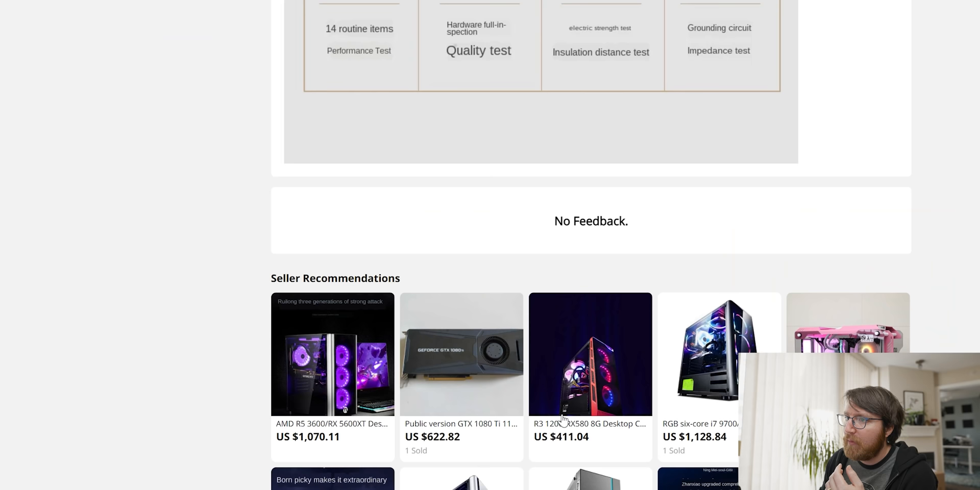
left_click(331, 354)
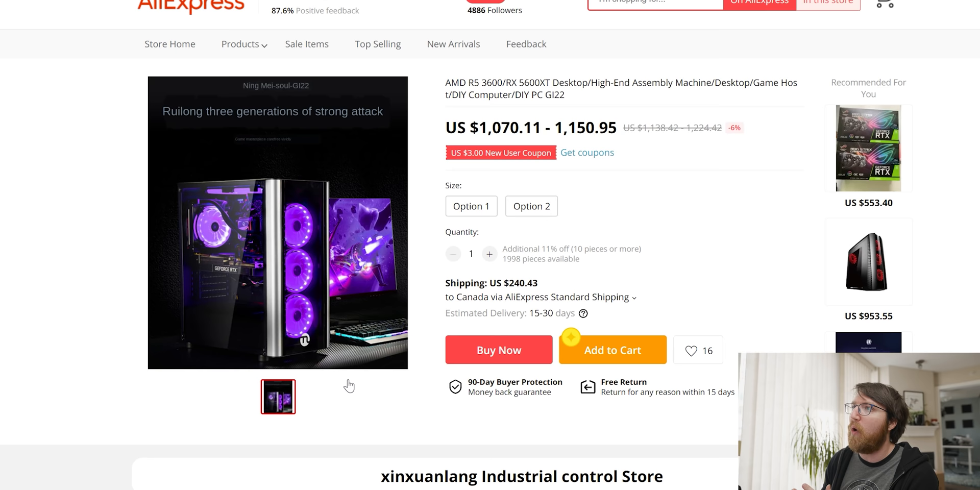
mouse_move(476, 199)
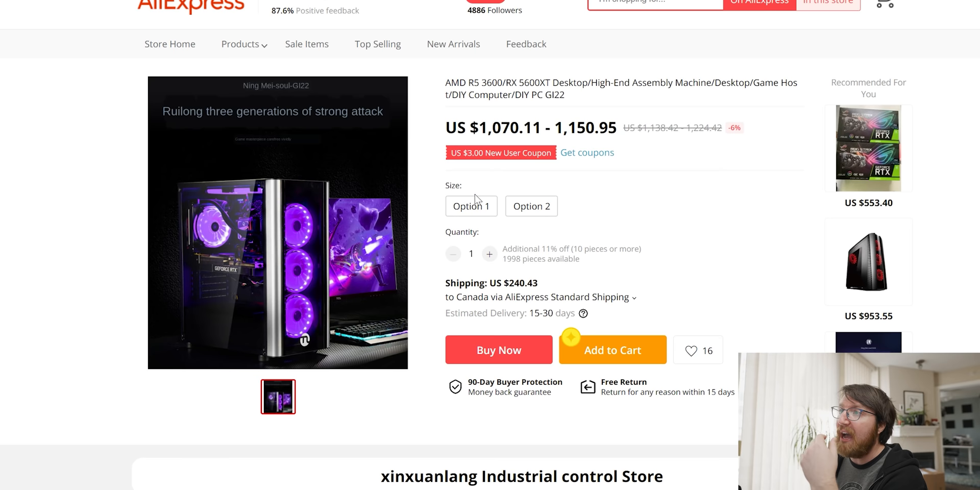
scroll("down", 3)
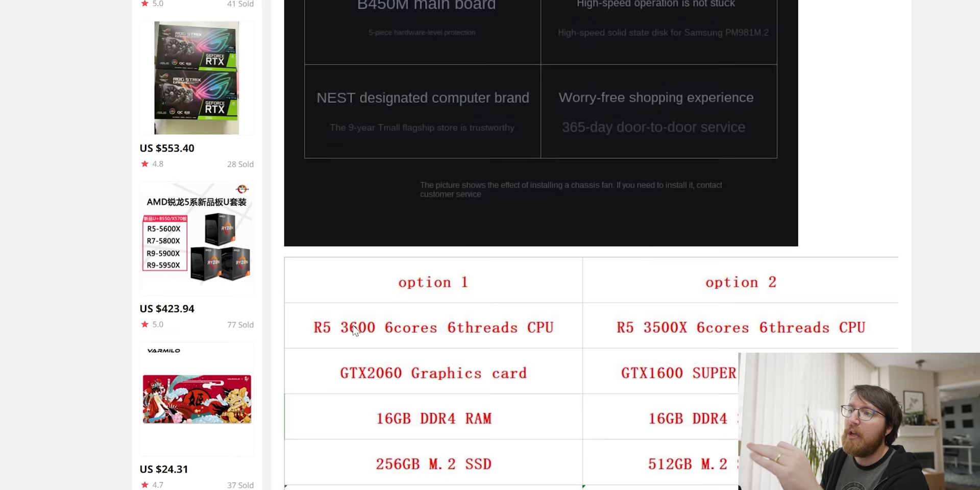
scroll("up", 3)
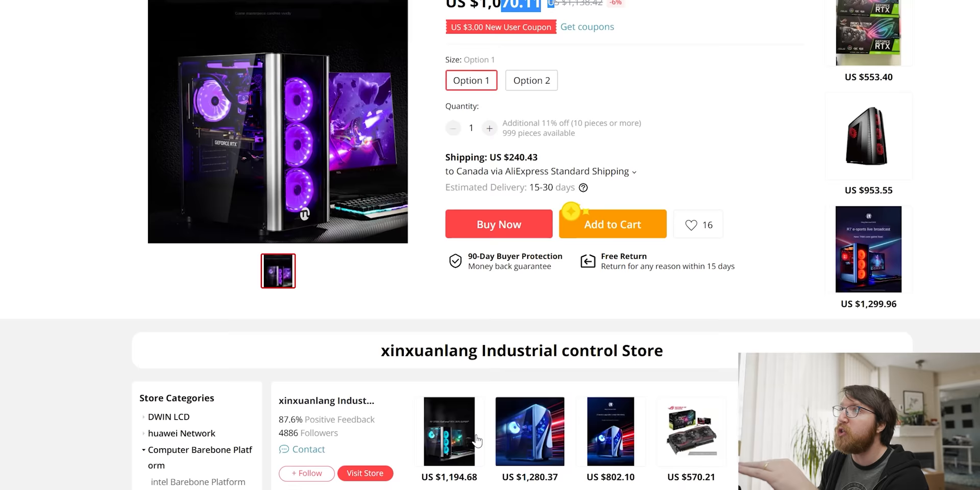
scroll("down", 3)
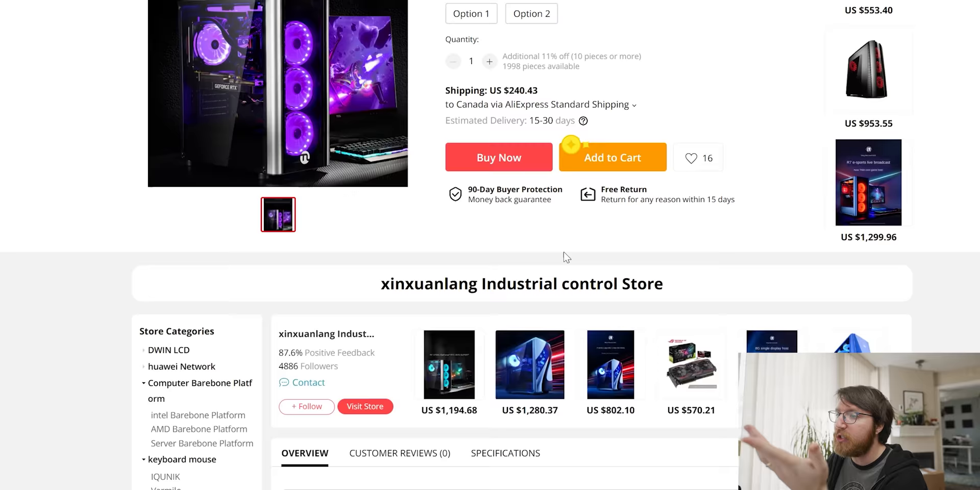
scroll("down", 3)
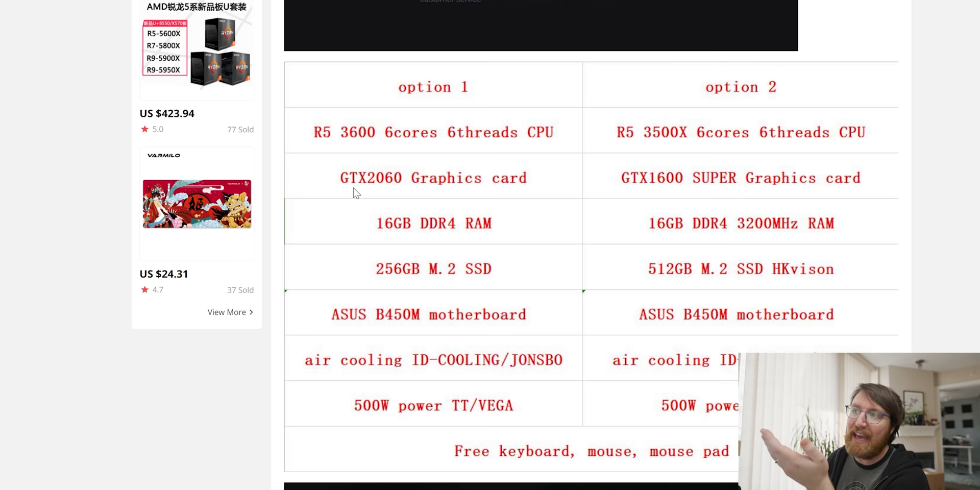
mouse_move(418, 306)
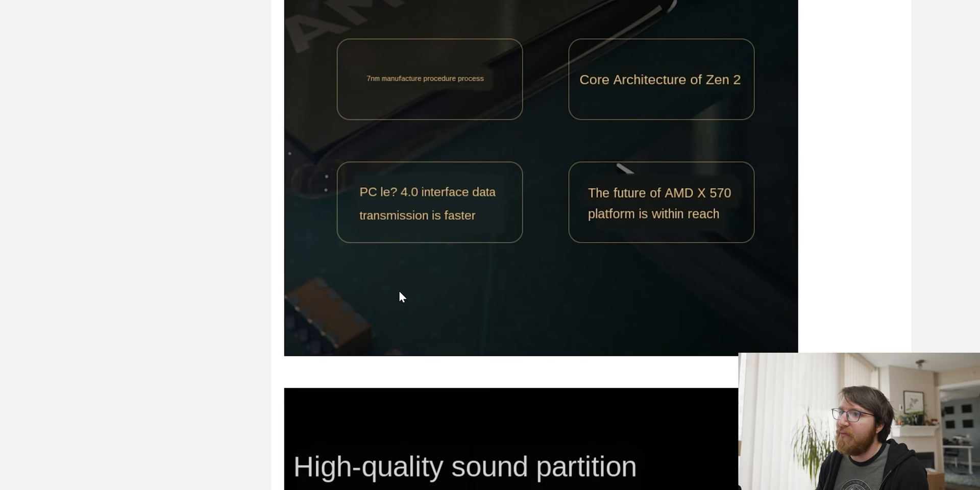
scroll("down", 3)
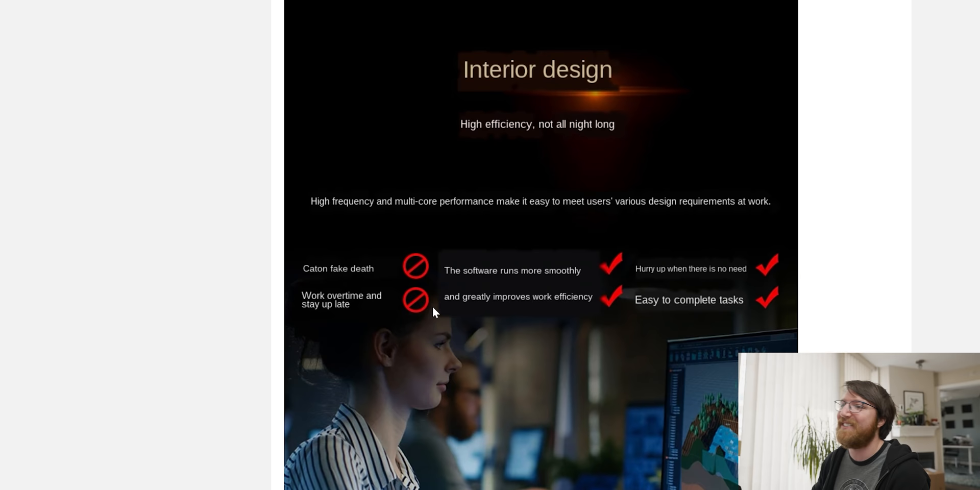
mouse_move(343, 310)
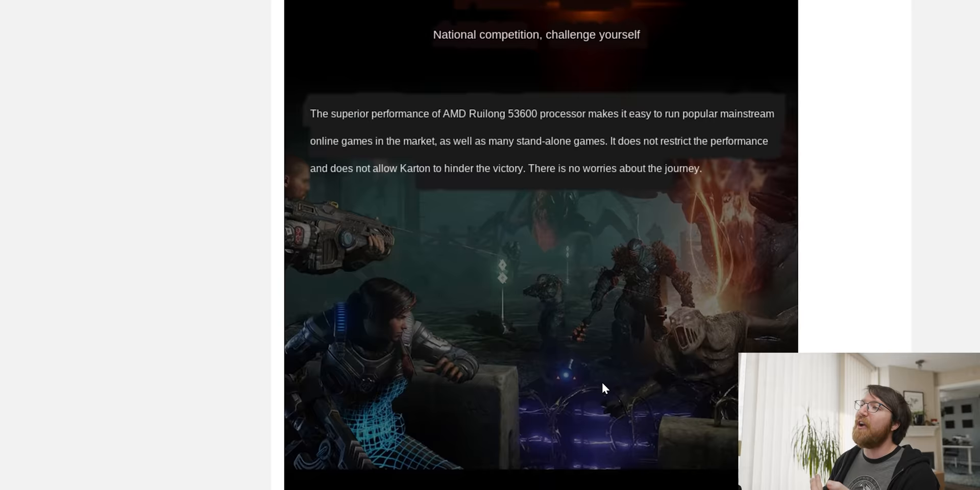
scroll("down", 3)
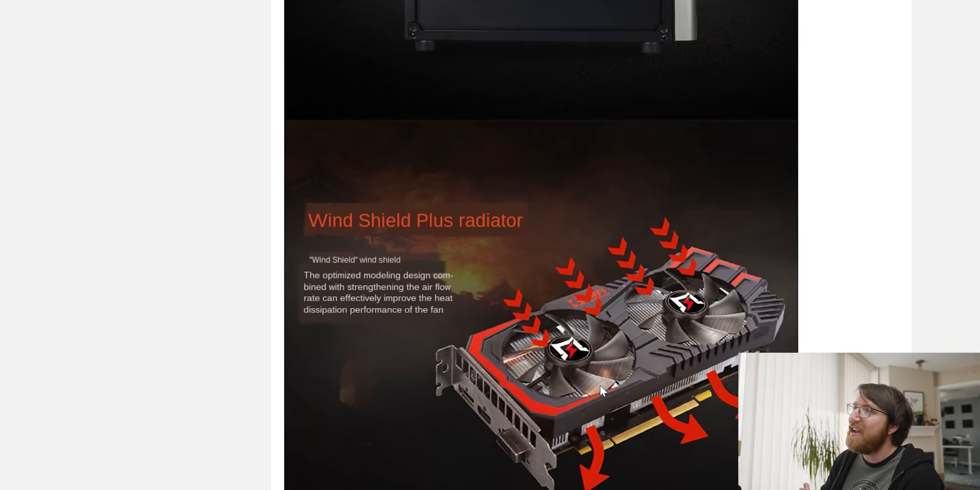
scroll("down", 3)
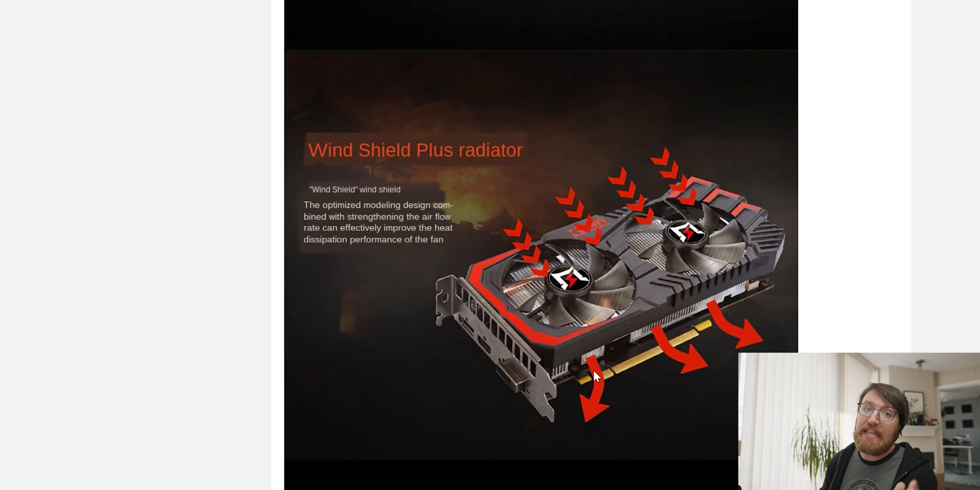
scroll("down", 3)
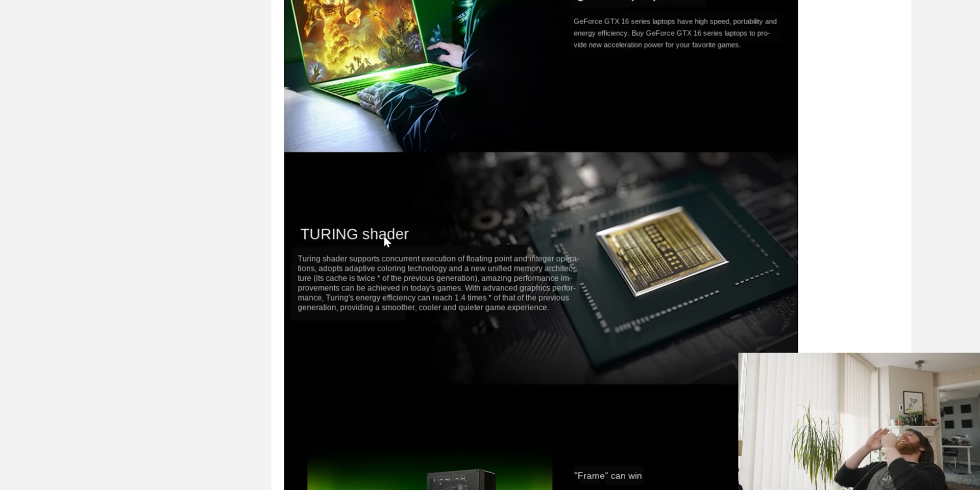
scroll("down", 3)
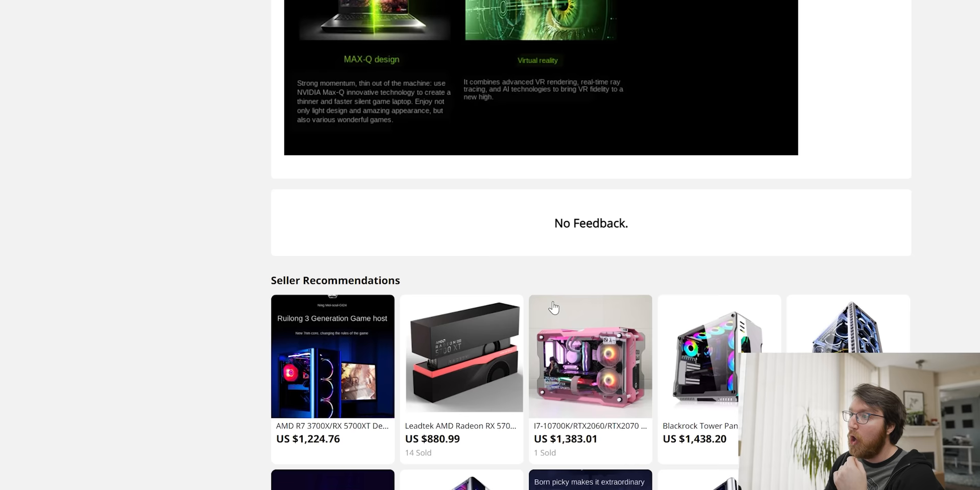
left_click(589, 356)
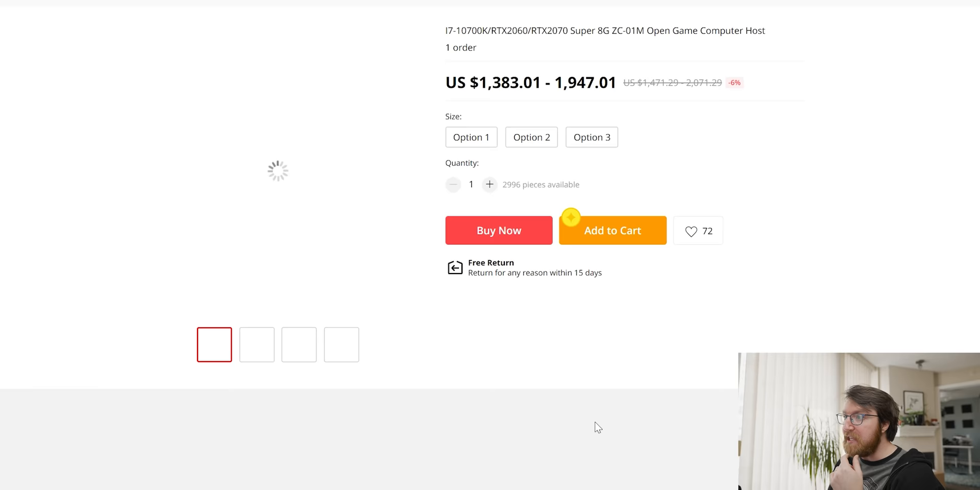
Step: View the ZC-01M case's second product photo and start reading its overview
scroll("up", 3)
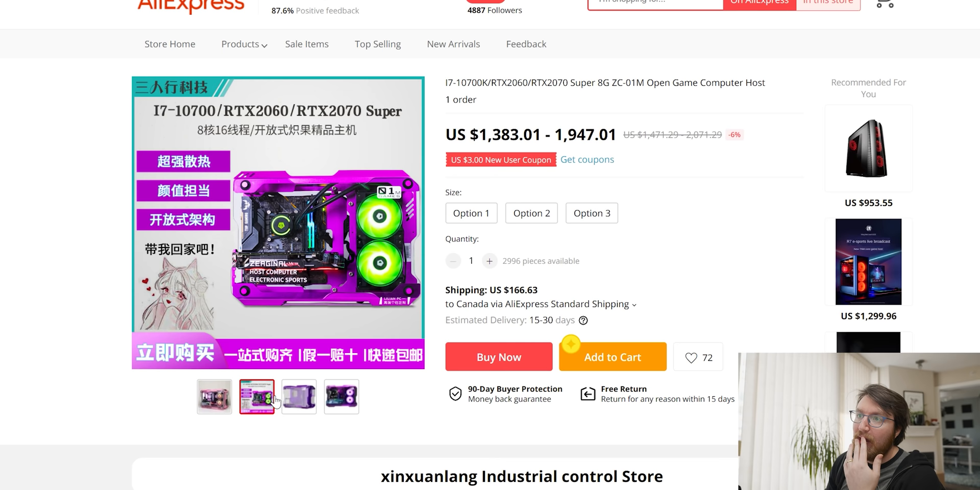
left_click(214, 397)
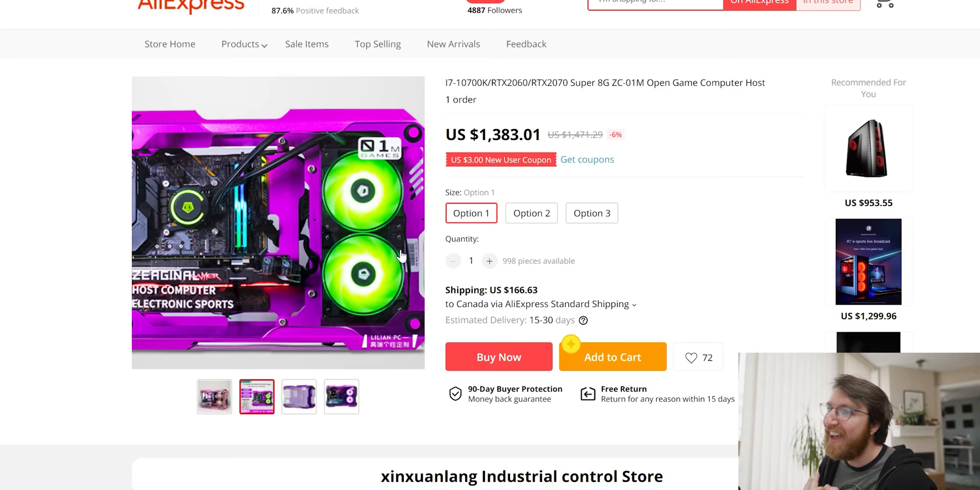
scroll("down", 3)
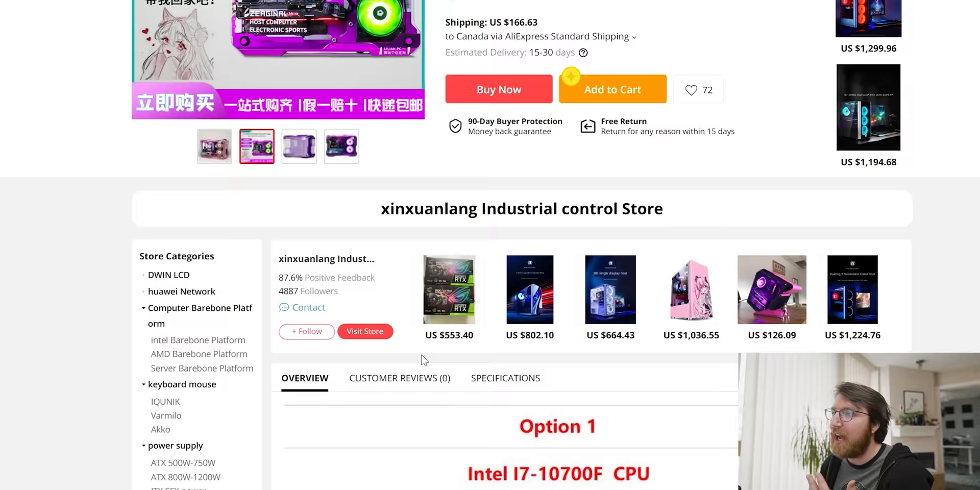
scroll("down", 3)
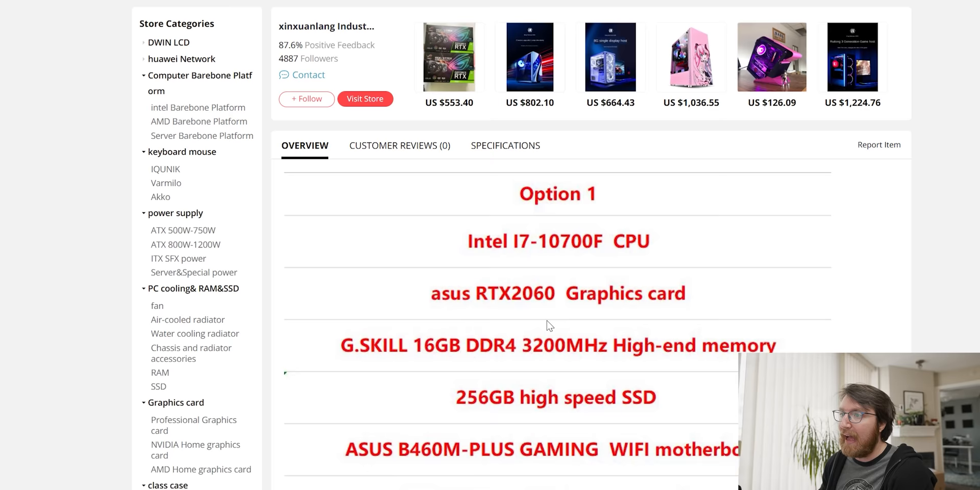
scroll("down", 3)
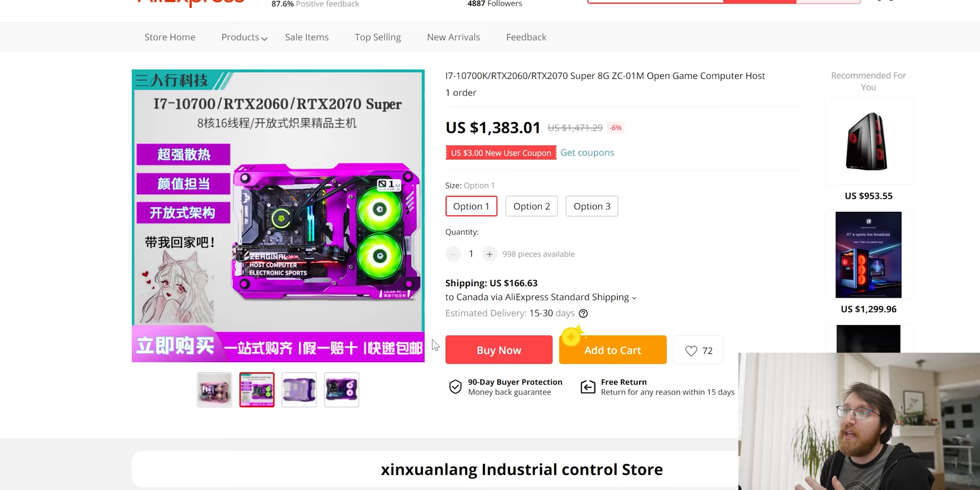
Step: Read through the rest of the i7-10700K/RTX2060 open-frame host description
scroll("down", 3)
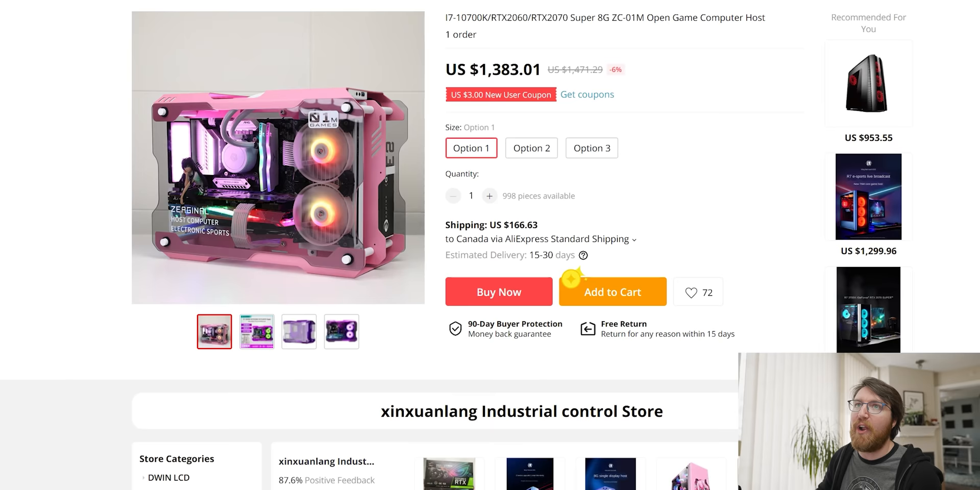
scroll("up", 3)
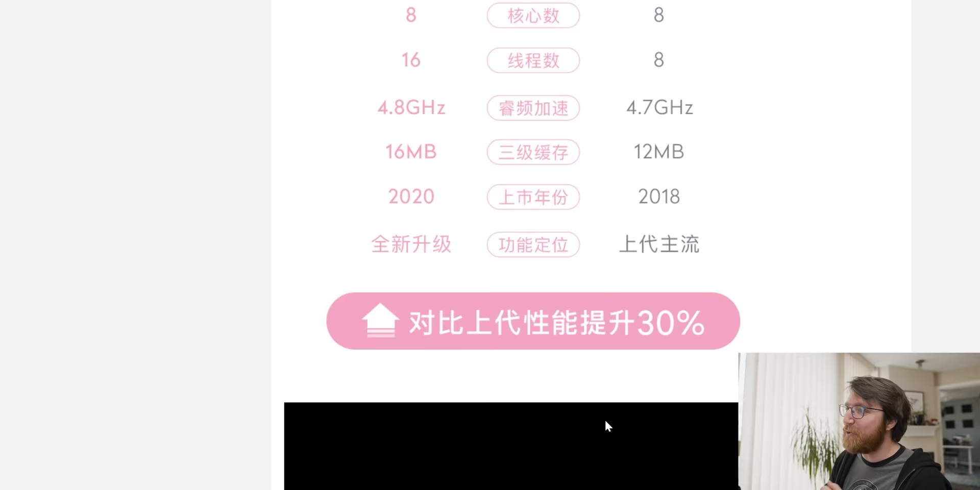
scroll("down", 3)
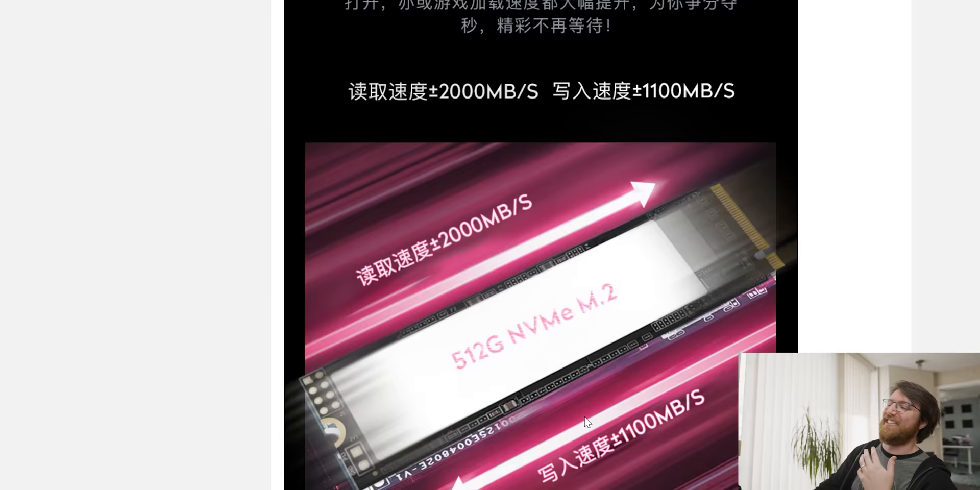
scroll("down", 3)
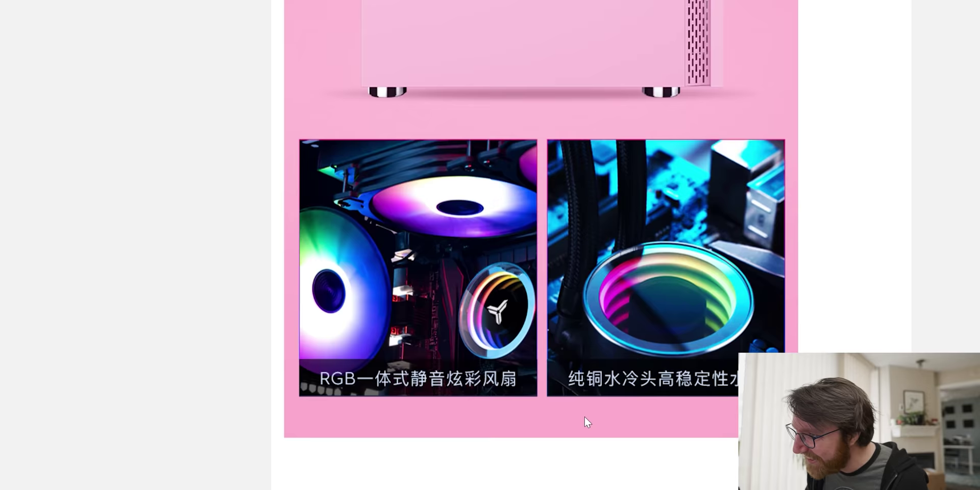